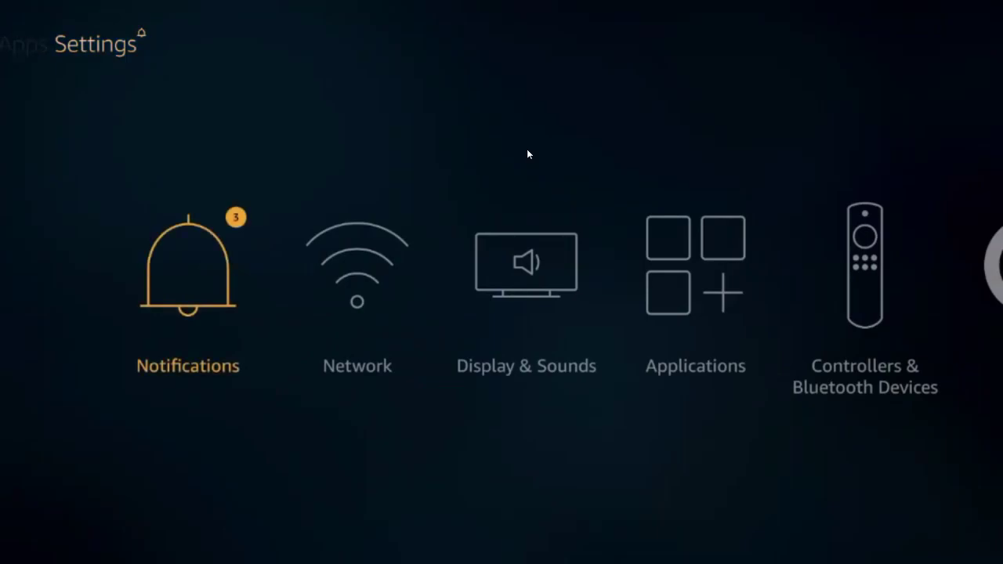
- Turn on Apps from Unknown Sources in Developer options and return to the home screen
scroll(right, 3)
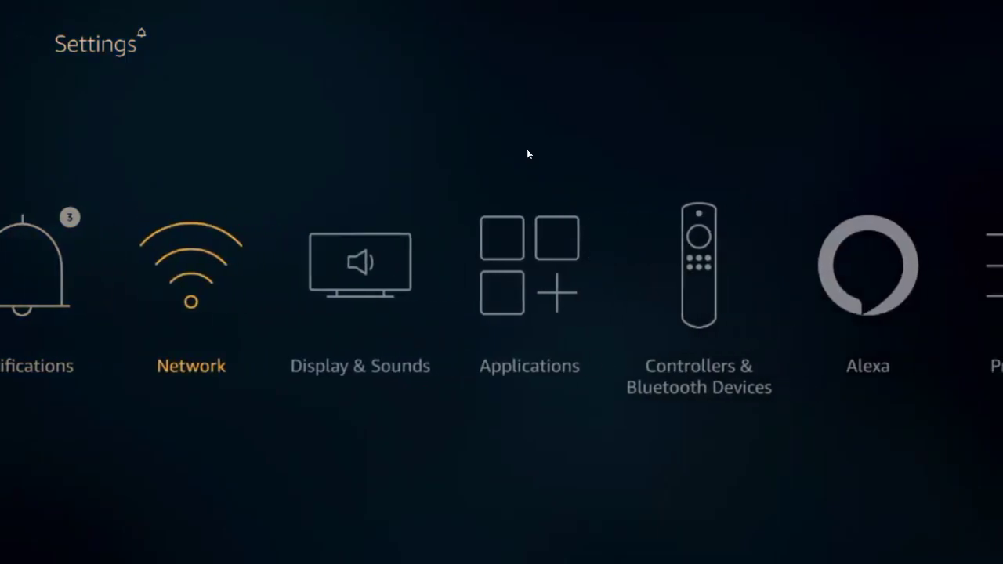
scroll(right, 3)
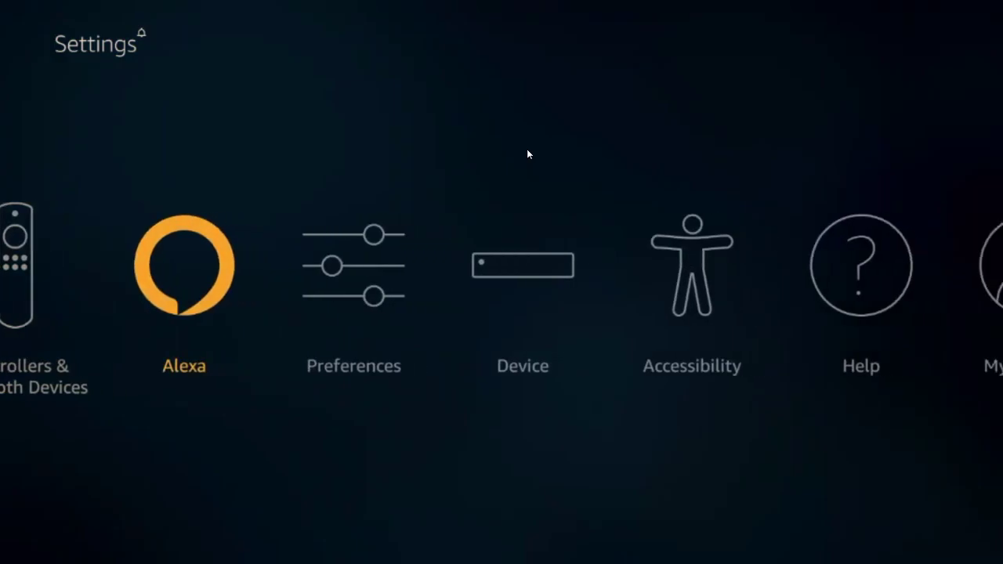
scroll(right, 3)
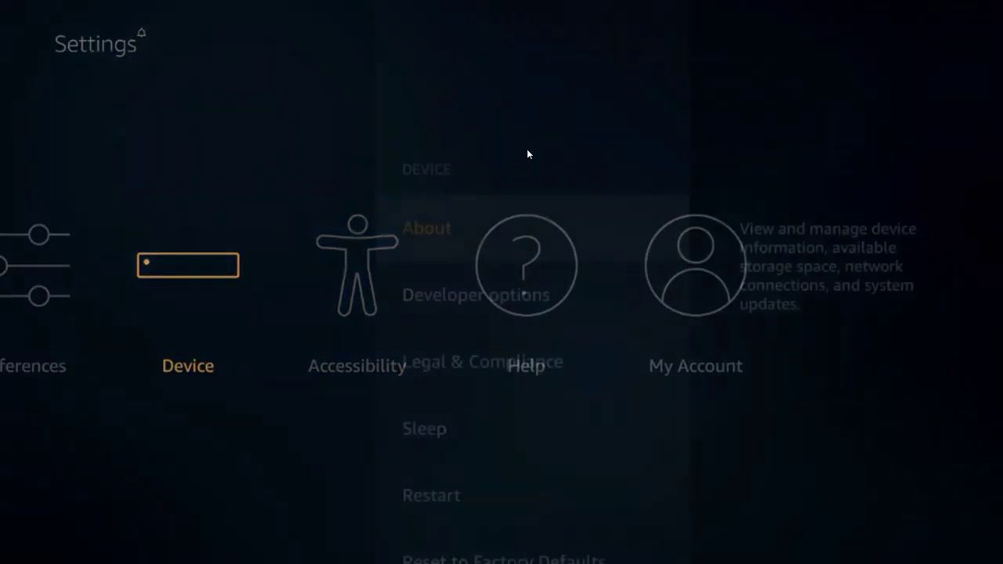
click(475, 294)
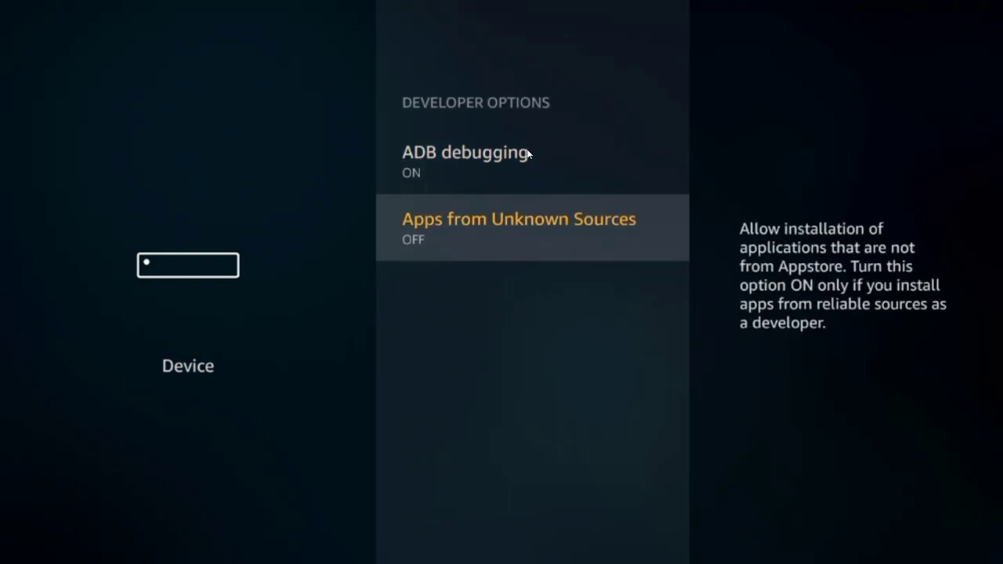
click(518, 228)
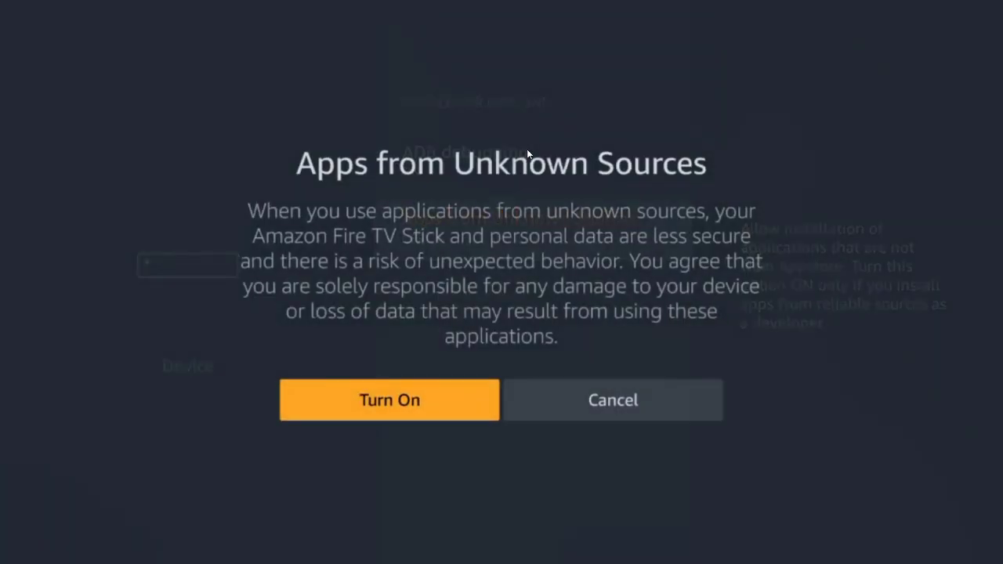
click(389, 400)
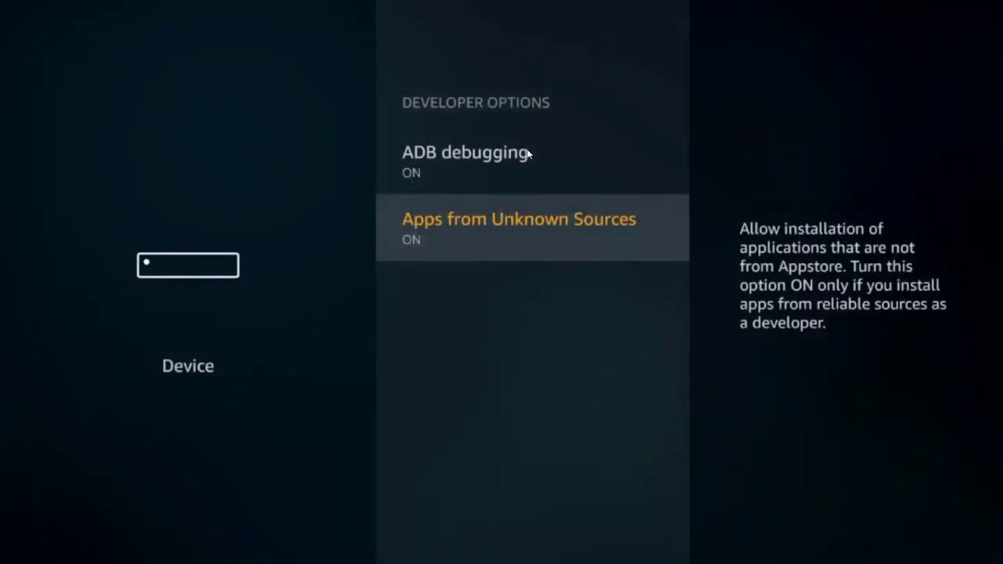
key(up)
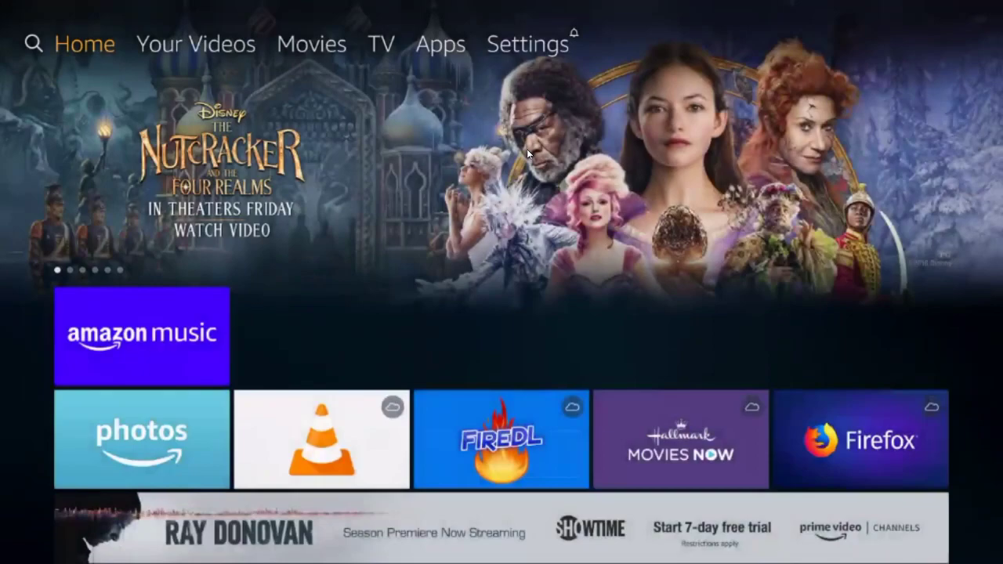
- Search D-O-W-N and choose the Downloader suggestion to show its results
click(33, 43)
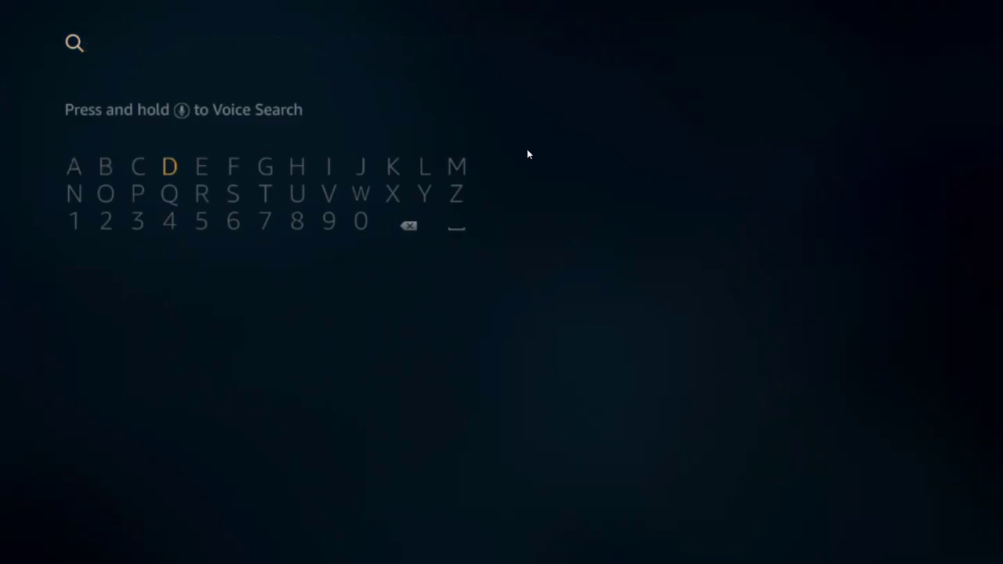
click(105, 193)
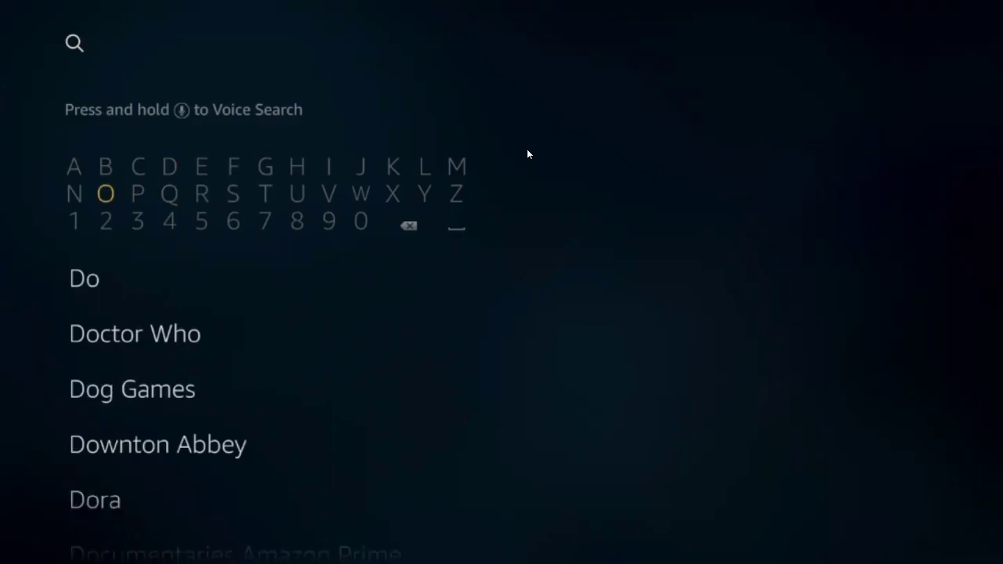
click(360, 193)
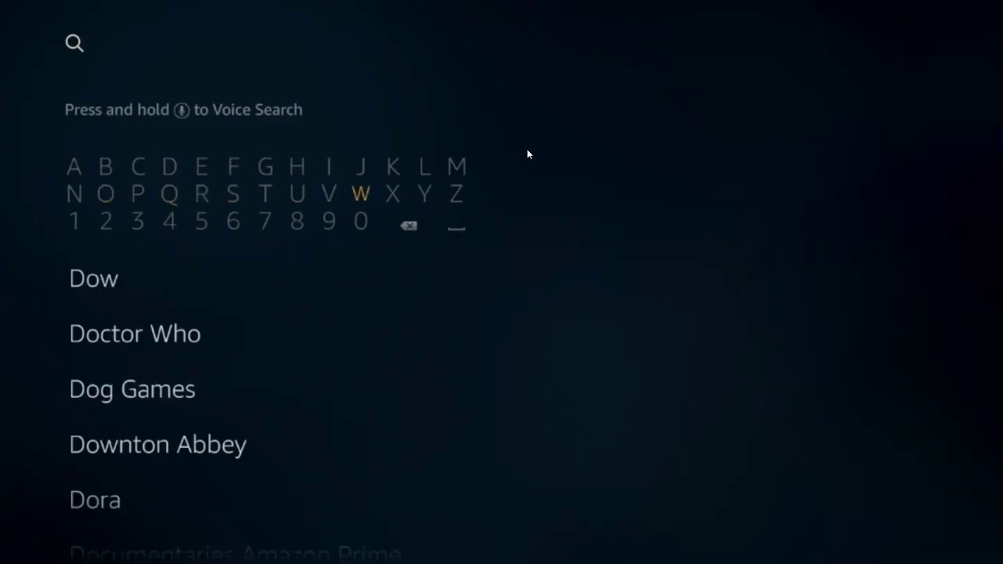
click(105, 194)
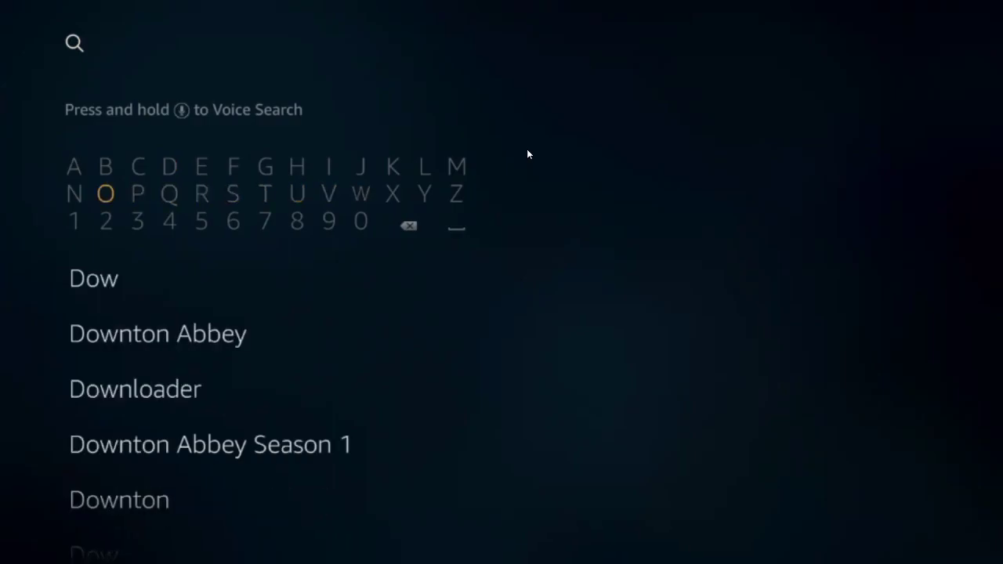
click(74, 194)
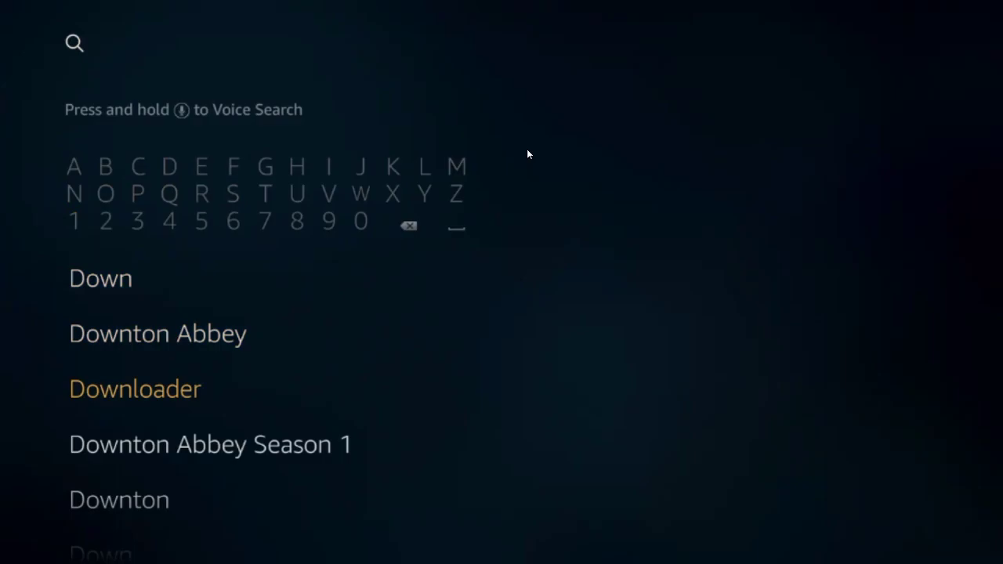
click(135, 389)
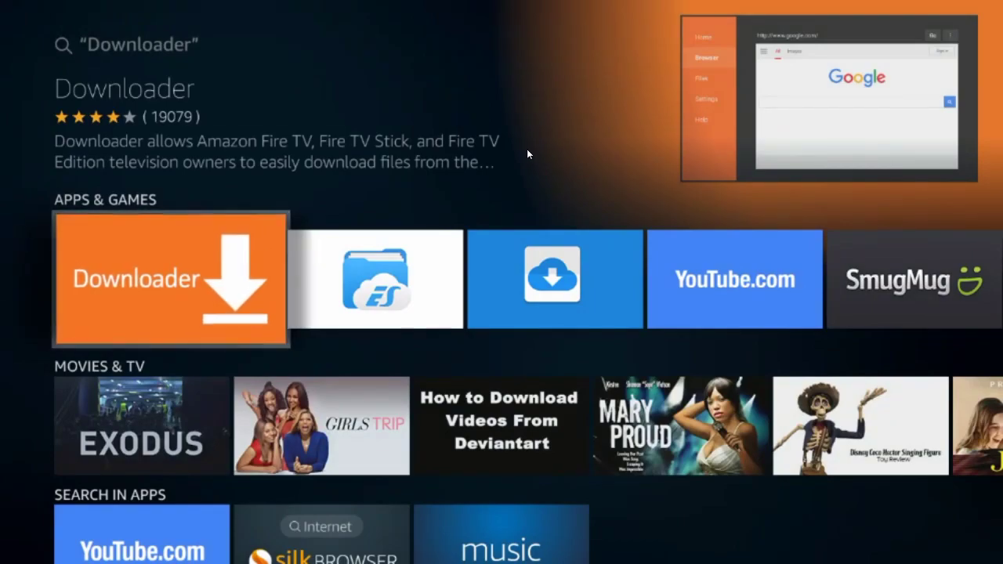
- Download and install Downloader from its app page, then launch it
click(170, 278)
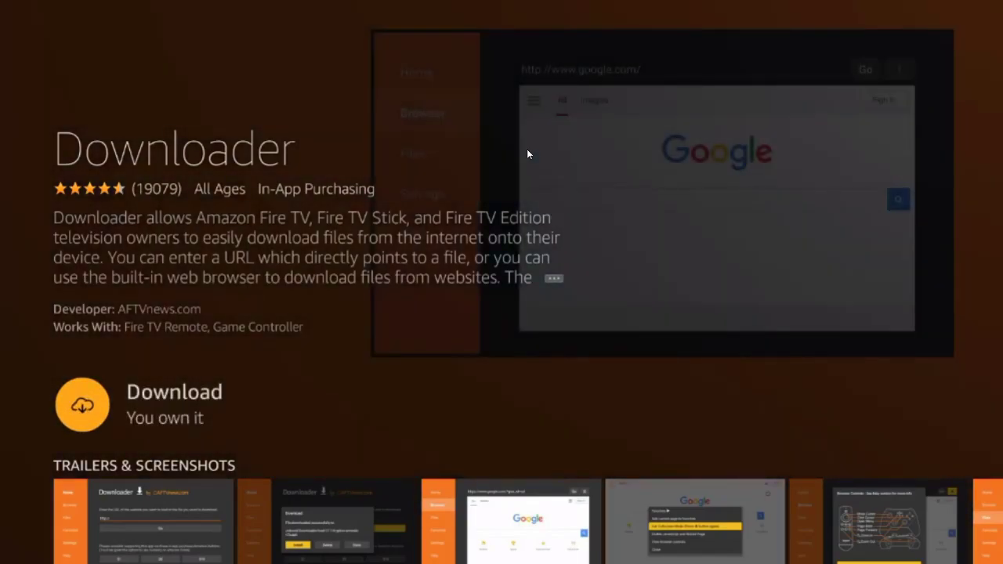
click(81, 404)
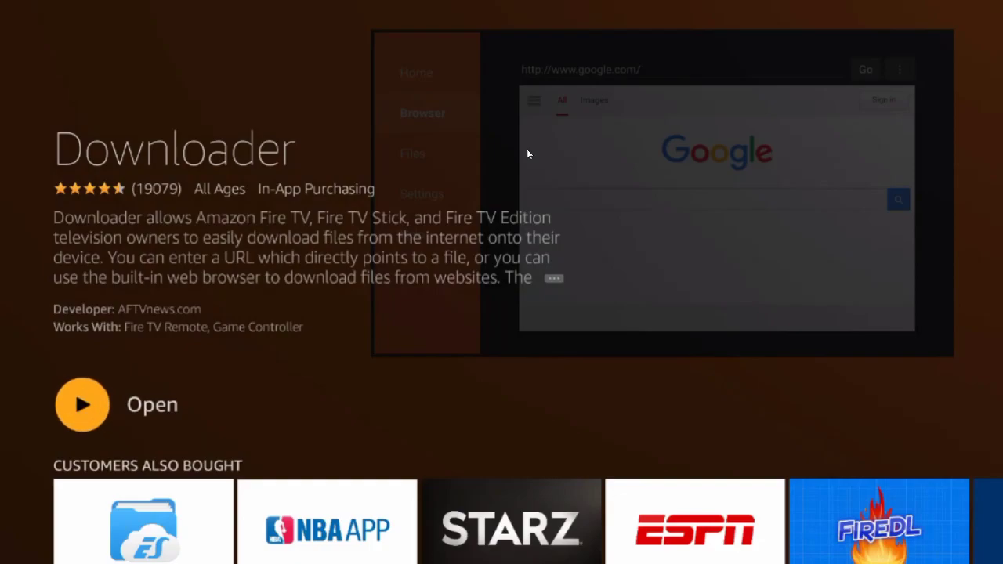
click(82, 404)
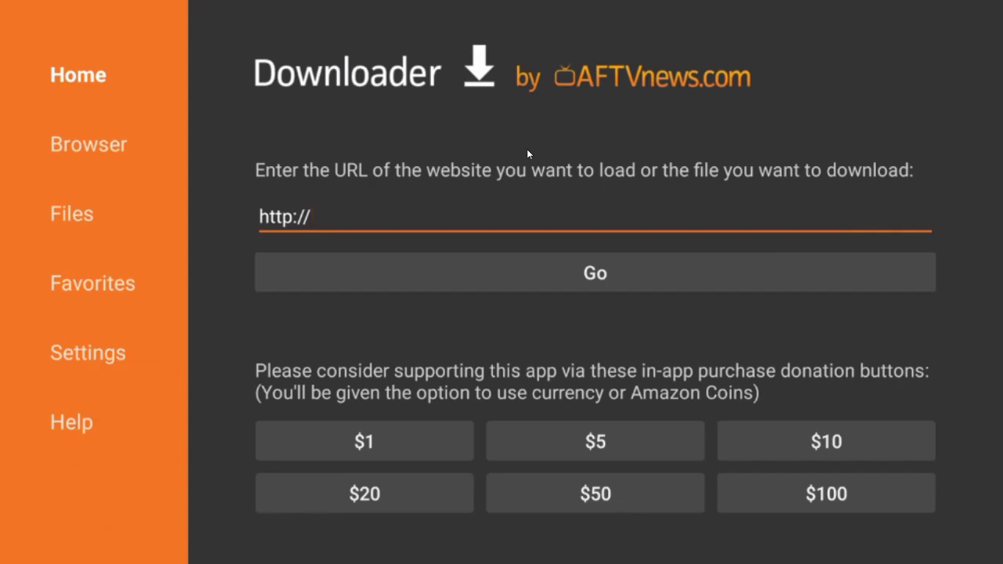
- Enter targetcreates.com into Downloader's URL field
click(595, 216)
text(ta)
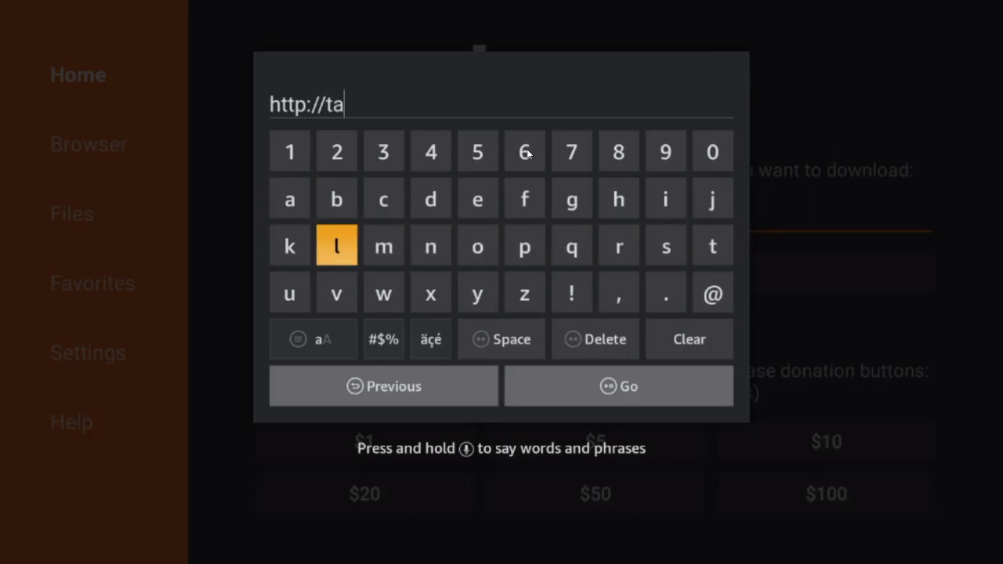
mouse_move(618, 245)
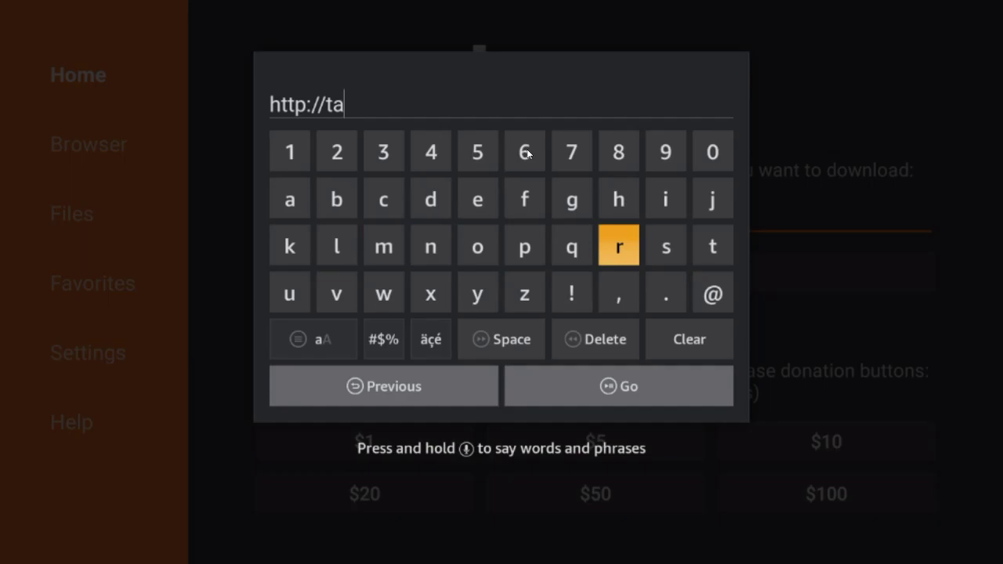
click(618, 245)
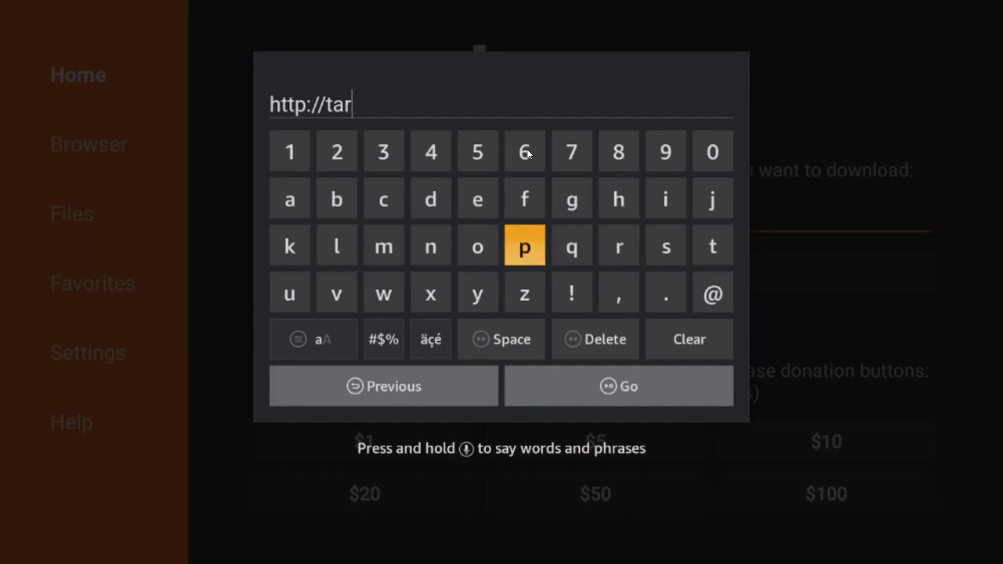
click(477, 198)
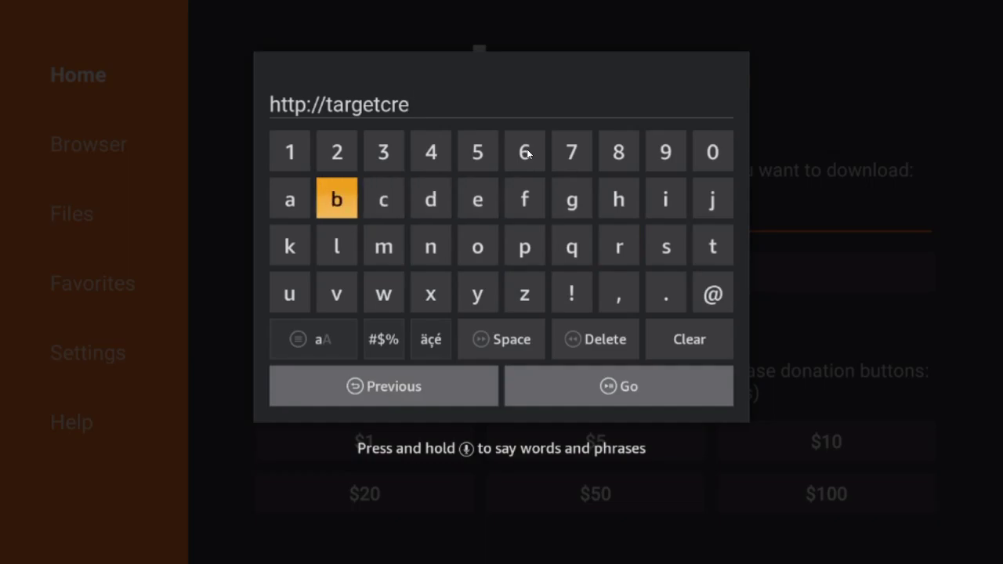
click(477, 199)
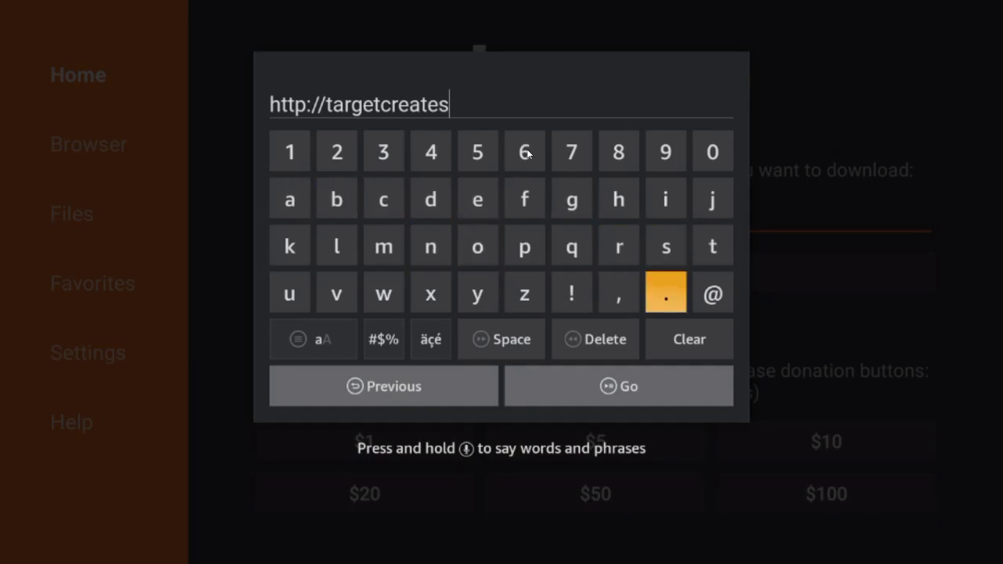
click(665, 293)
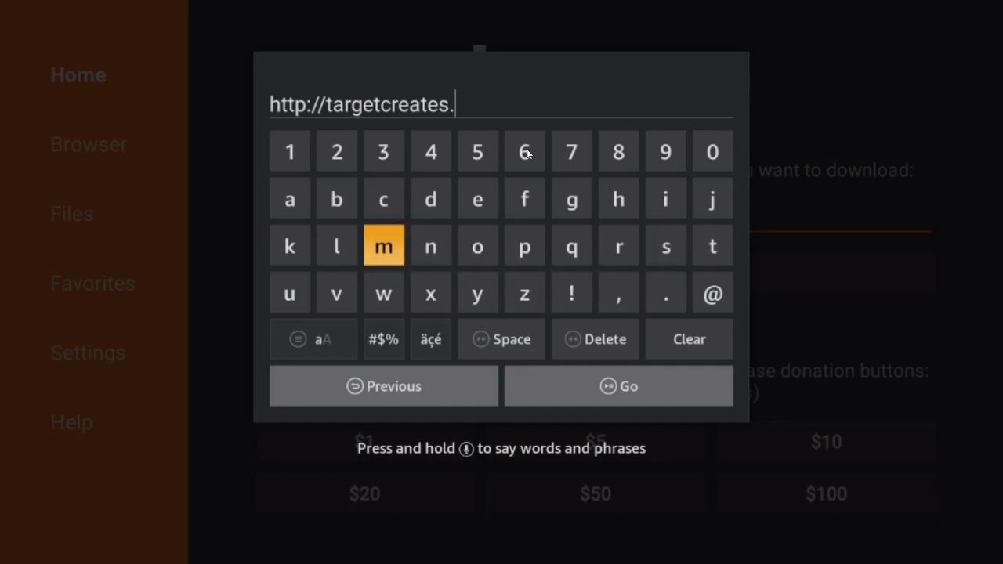
text(com)
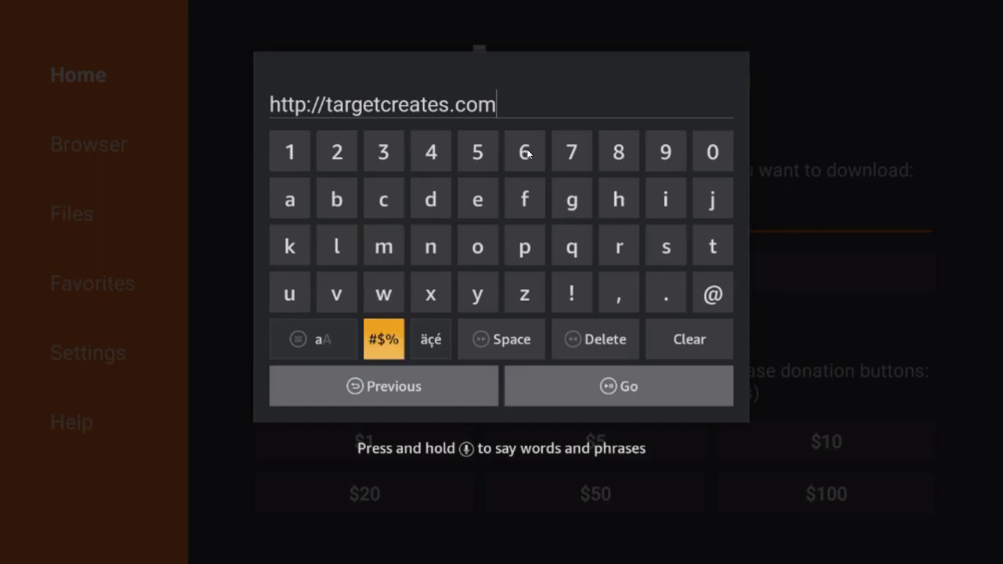
- Append /apk to the address using the symbol page for the slash
click(383, 338)
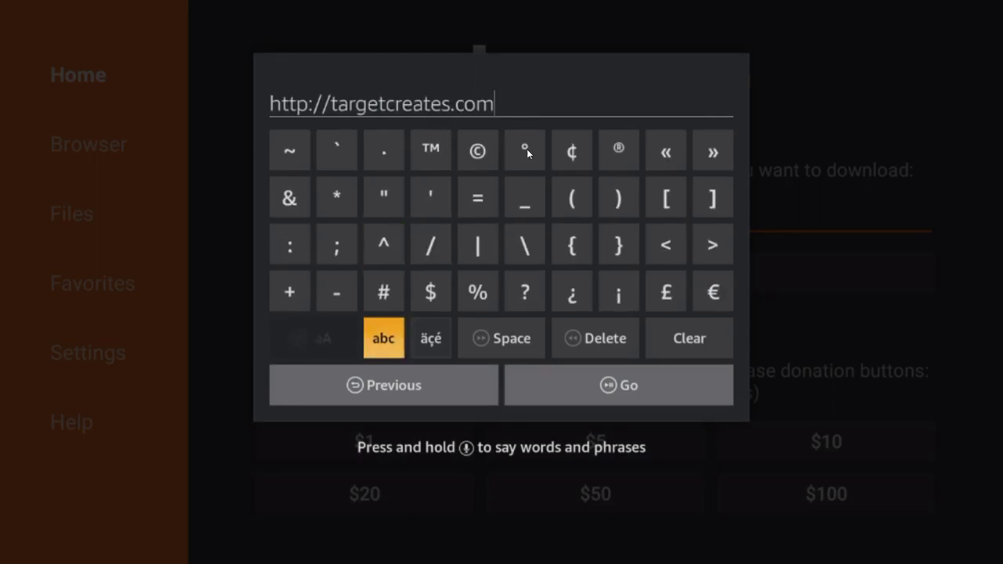
mouse_move(430, 244)
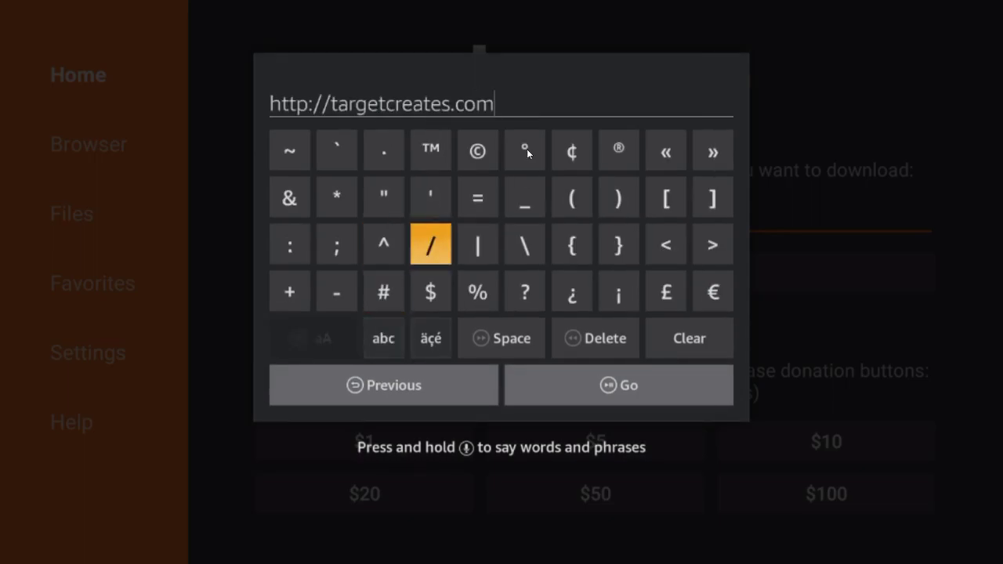
click(430, 244)
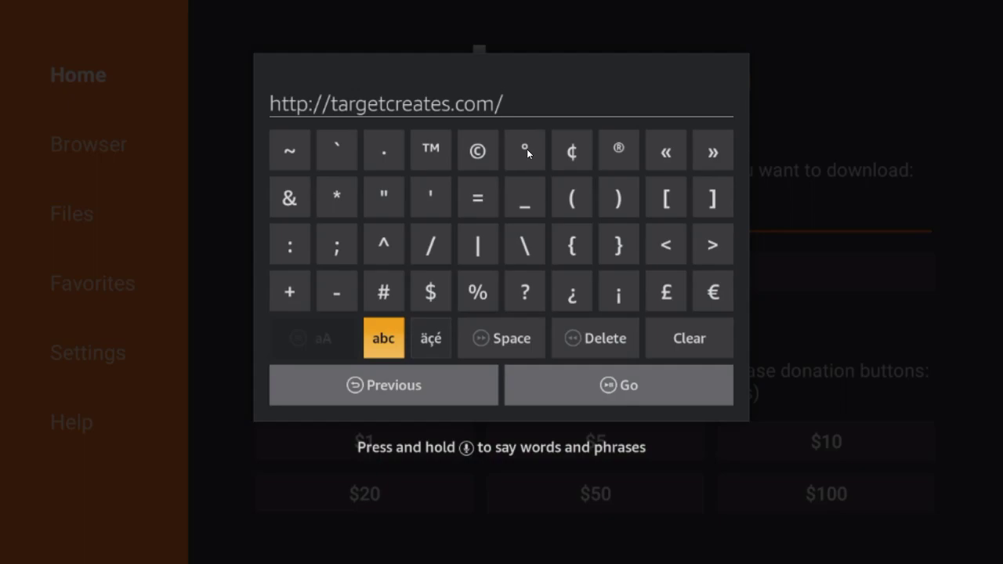
click(383, 338)
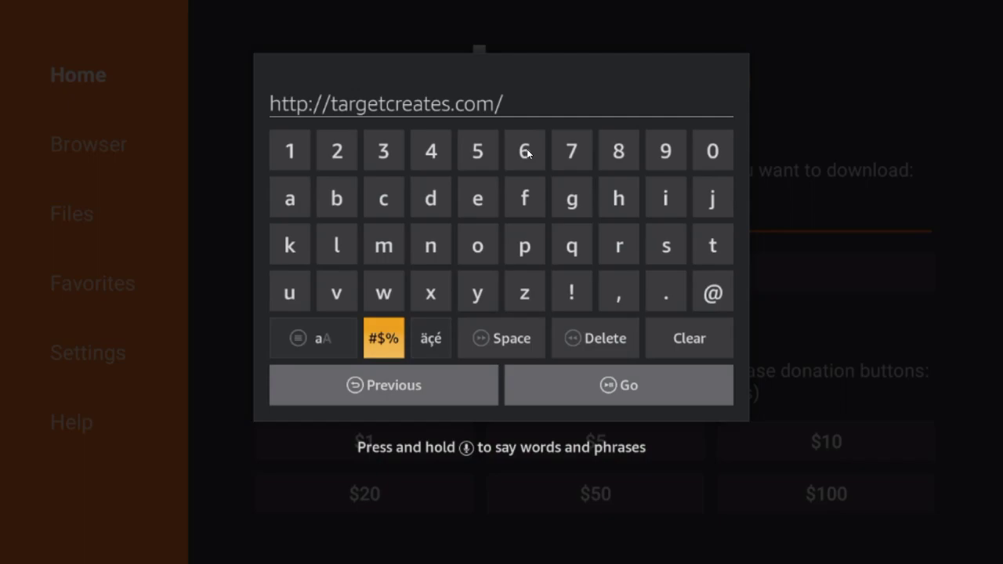
click(289, 197)
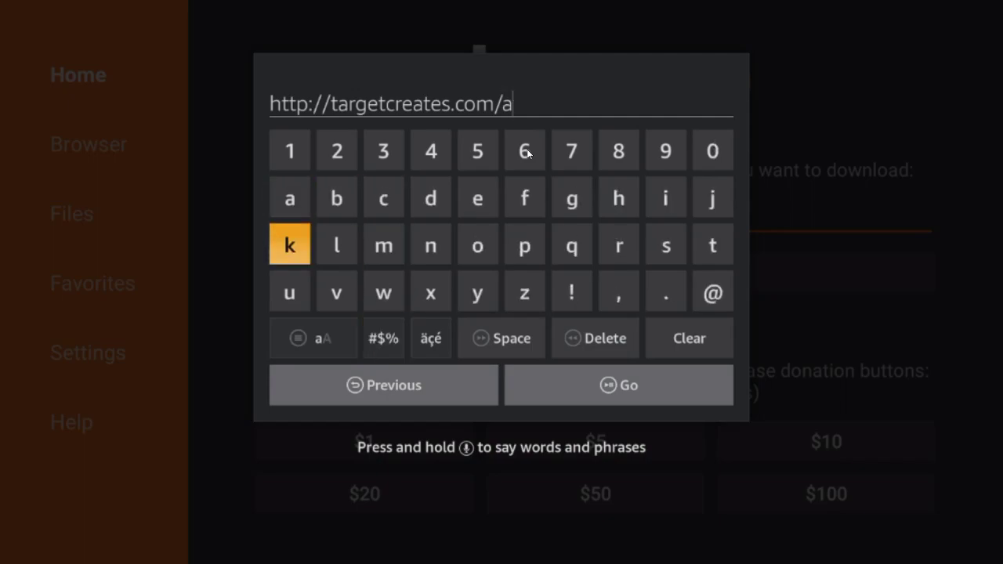
click(523, 243)
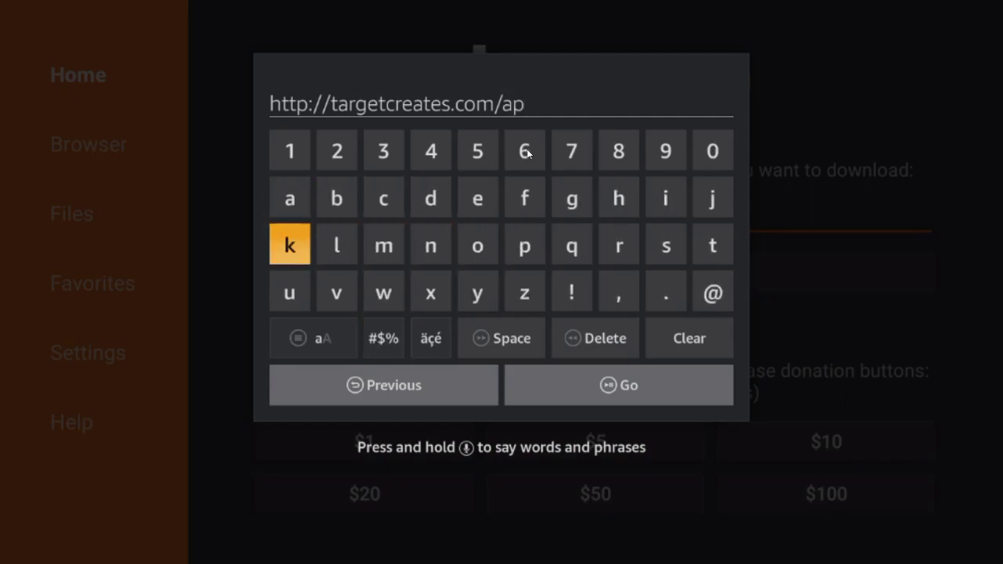
click(289, 243)
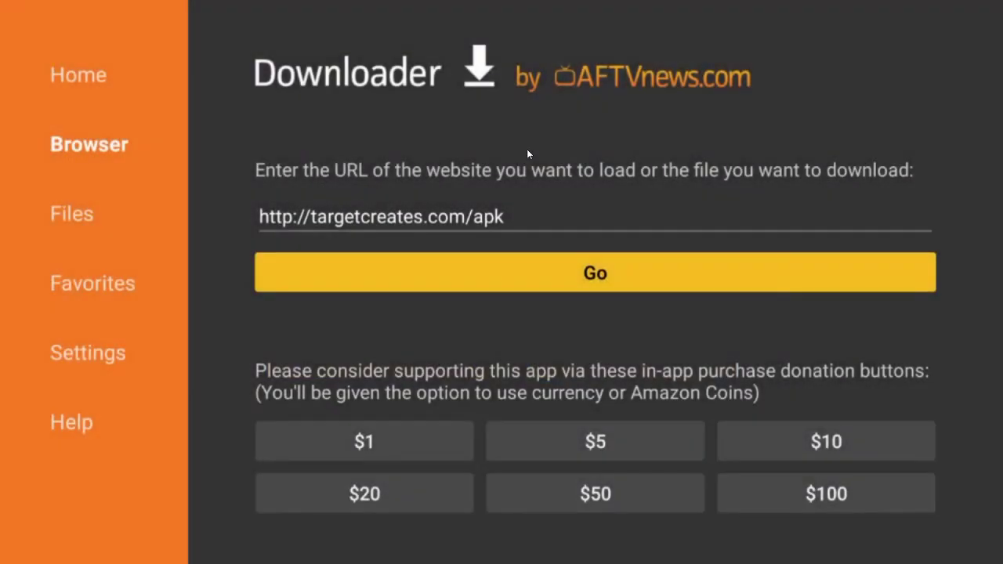
- Dismiss the JavaScript disabled notice and download GearsTv.apk from the listing
click(594, 272)
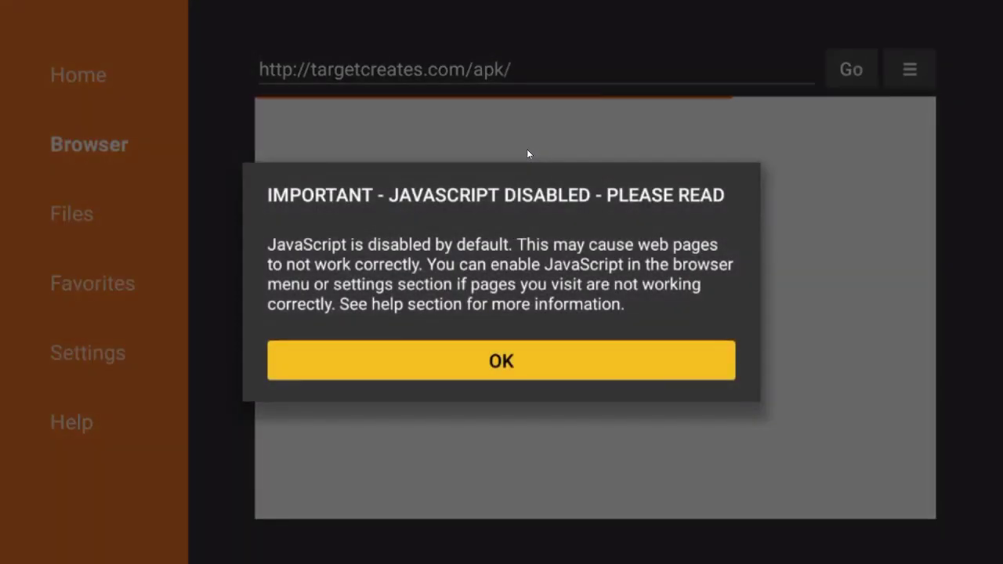
click(501, 360)
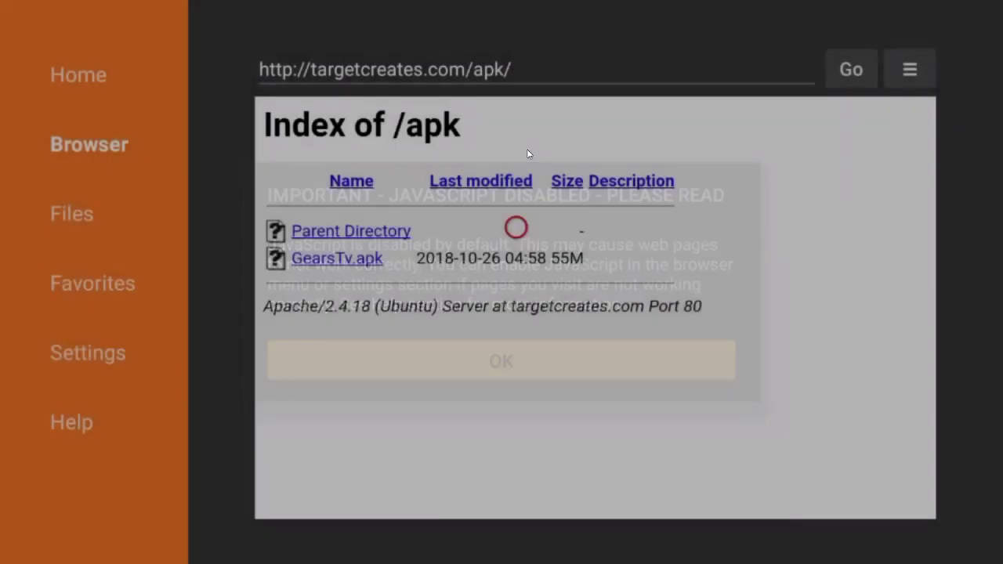
click(499, 360)
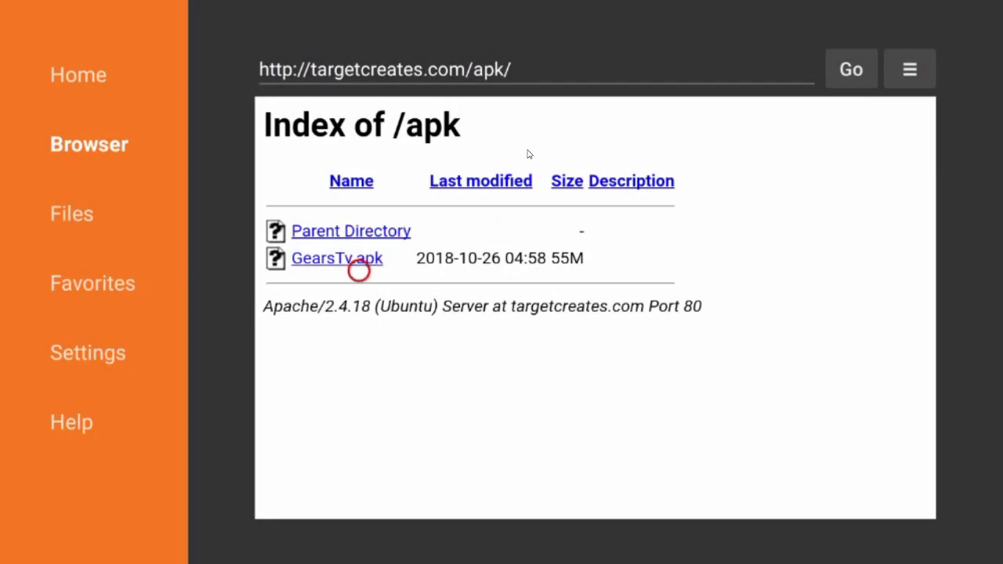
click(336, 259)
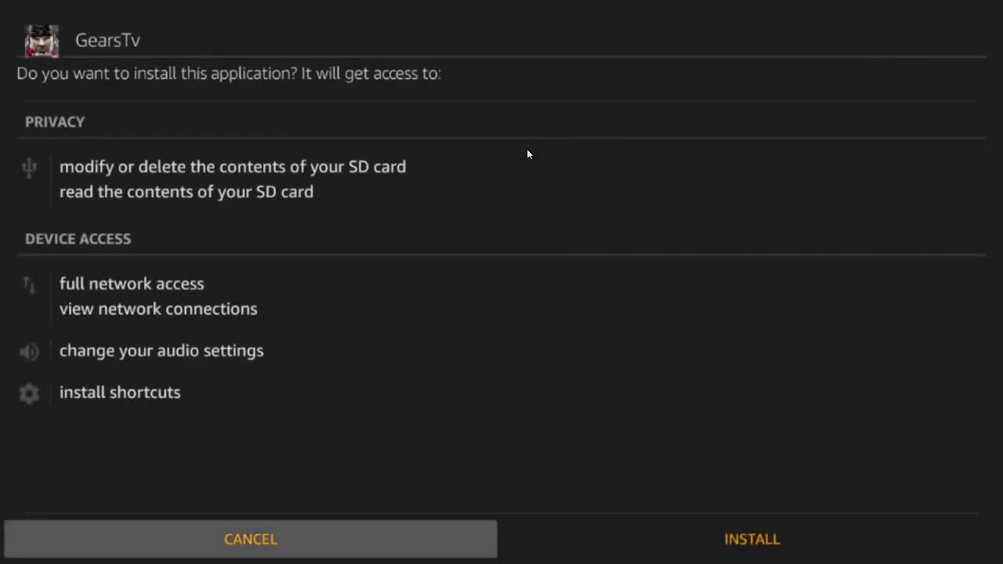
- Install GearsTv with its listed permissions and delete the downloaded installer
click(752, 539)
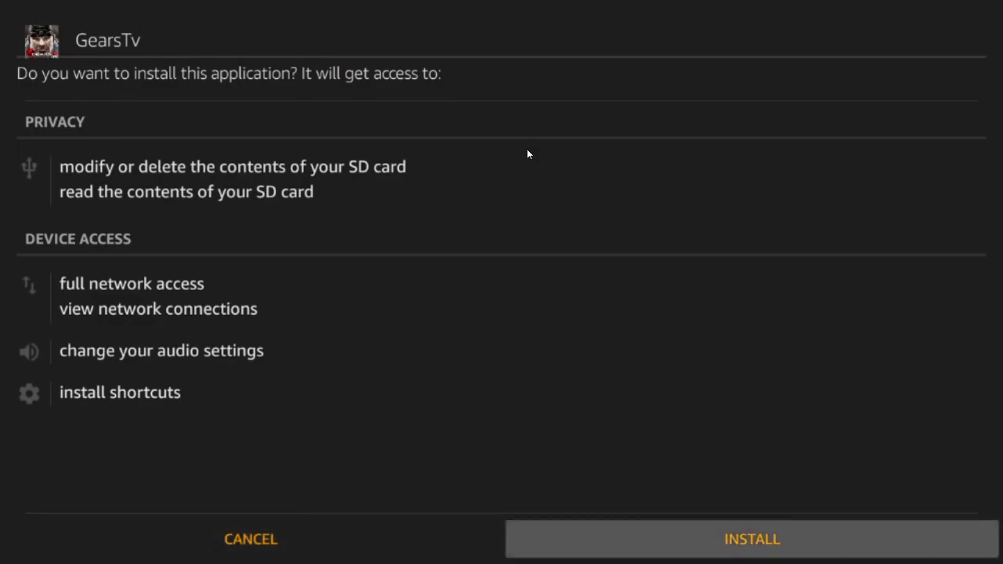
click(750, 538)
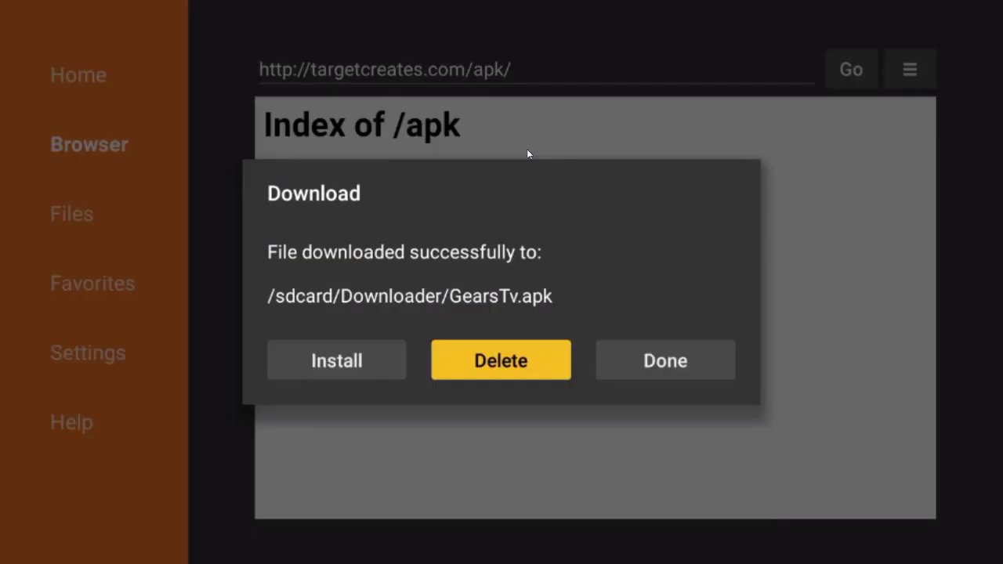
click(500, 360)
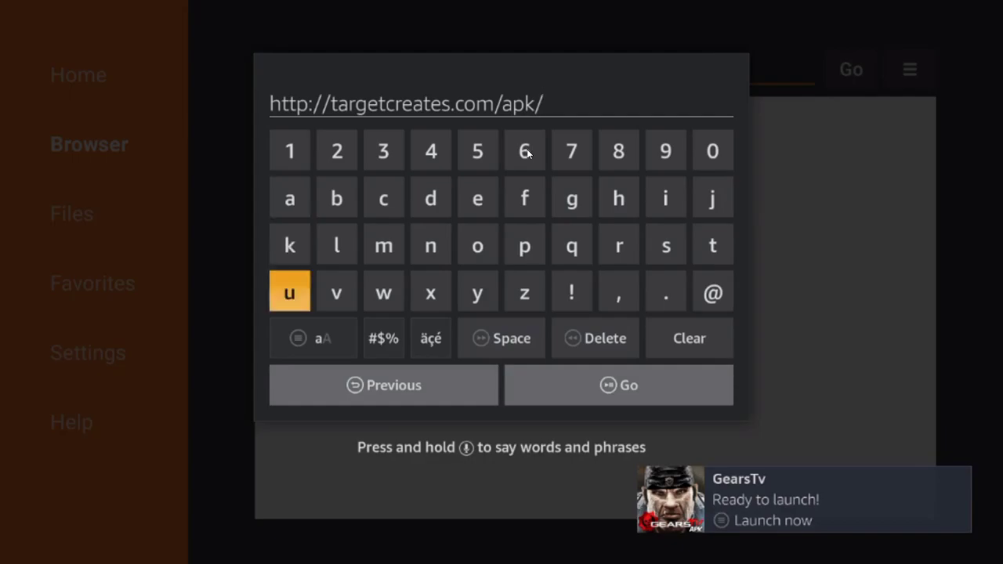
- Erase the old address and spell mayfairguides in the URL field
click(595, 337)
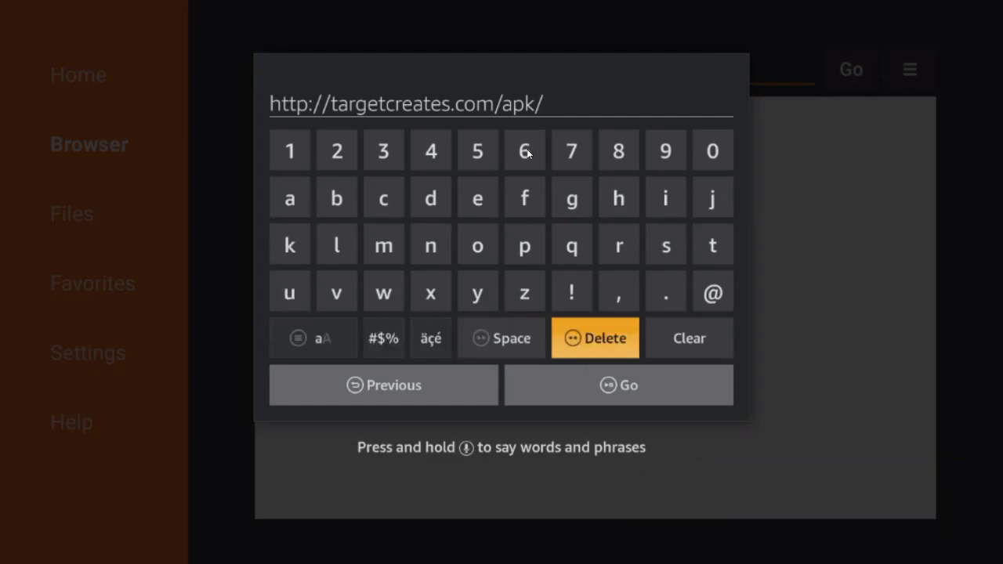
click(595, 338)
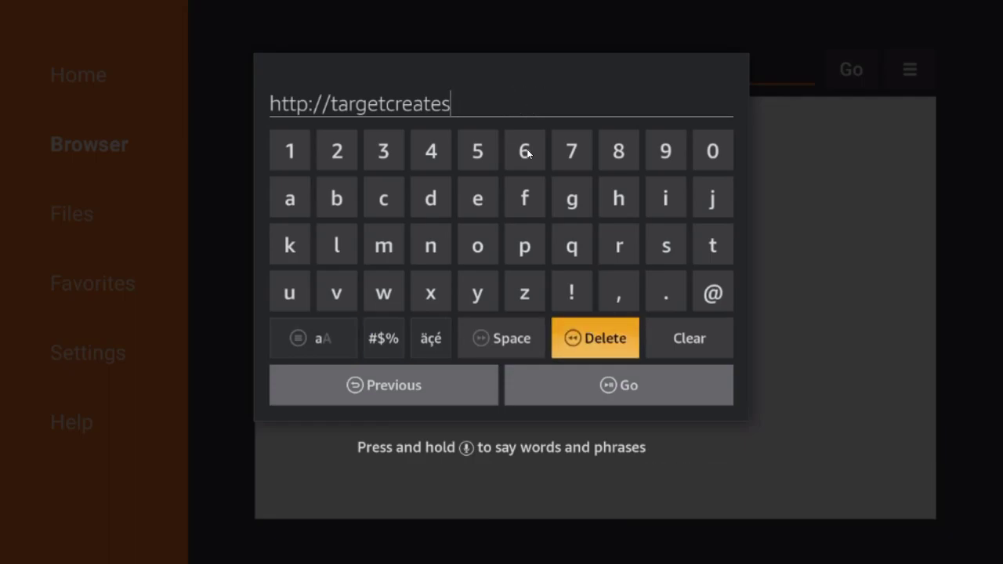
click(595, 338)
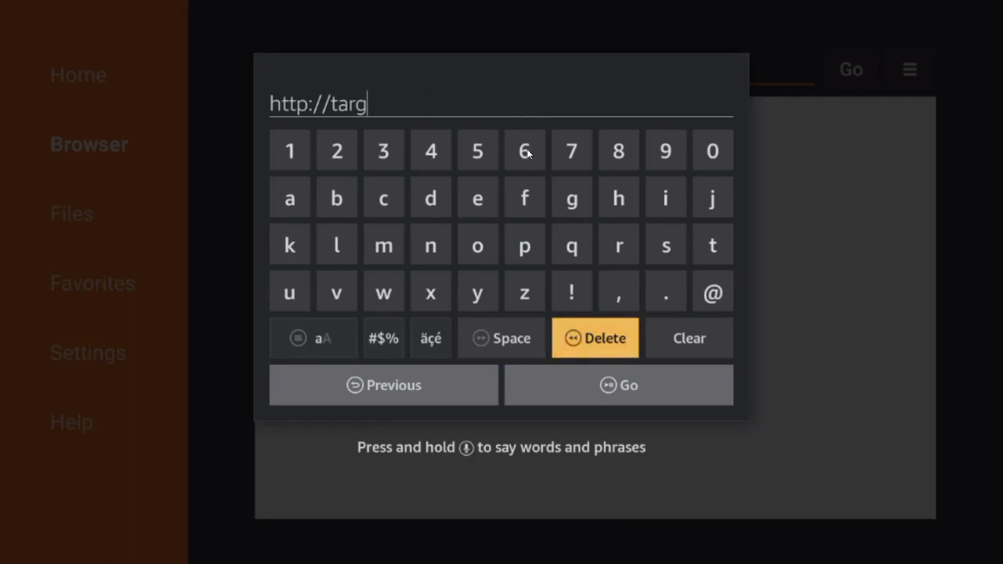
click(594, 338)
text(m)
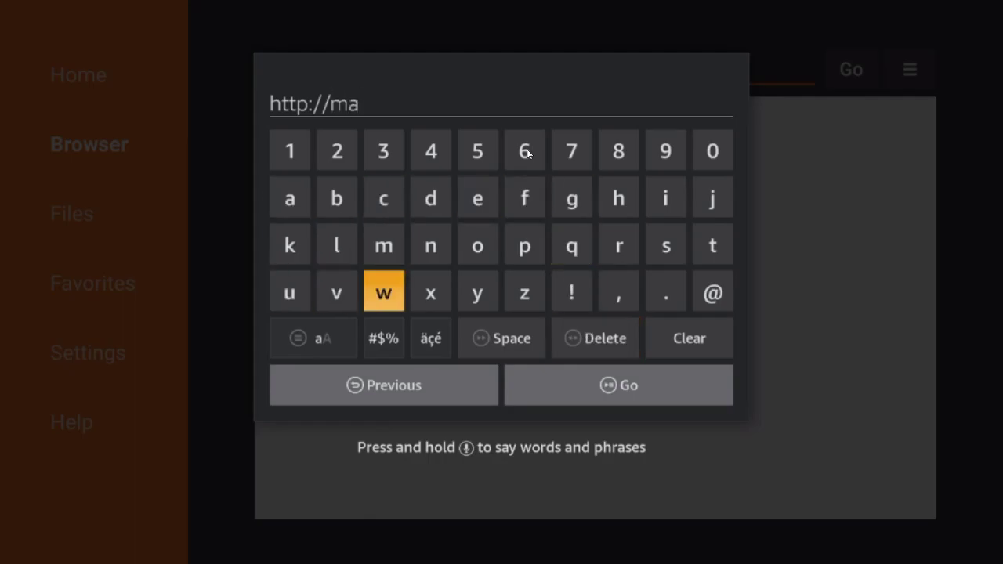
click(477, 291)
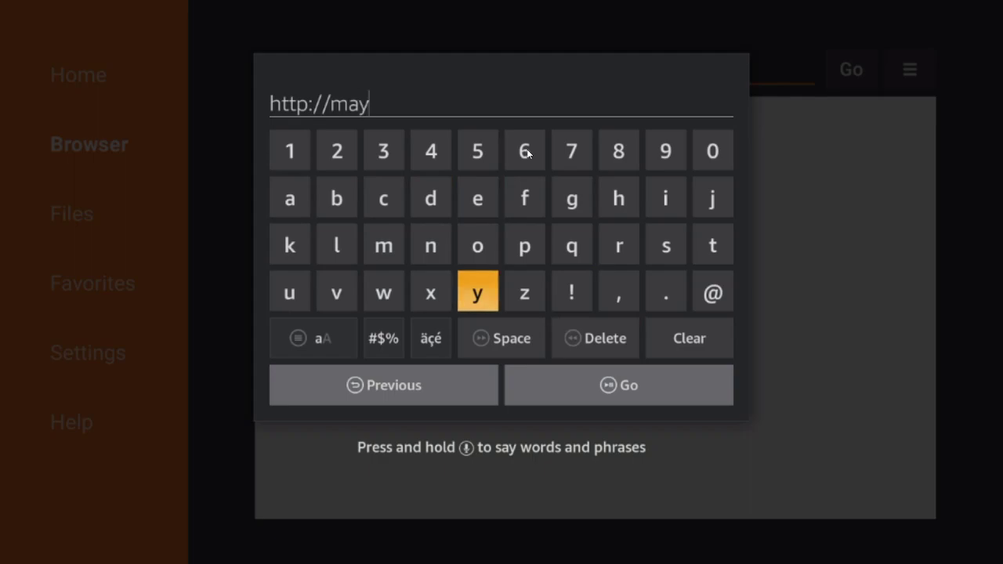
click(524, 197)
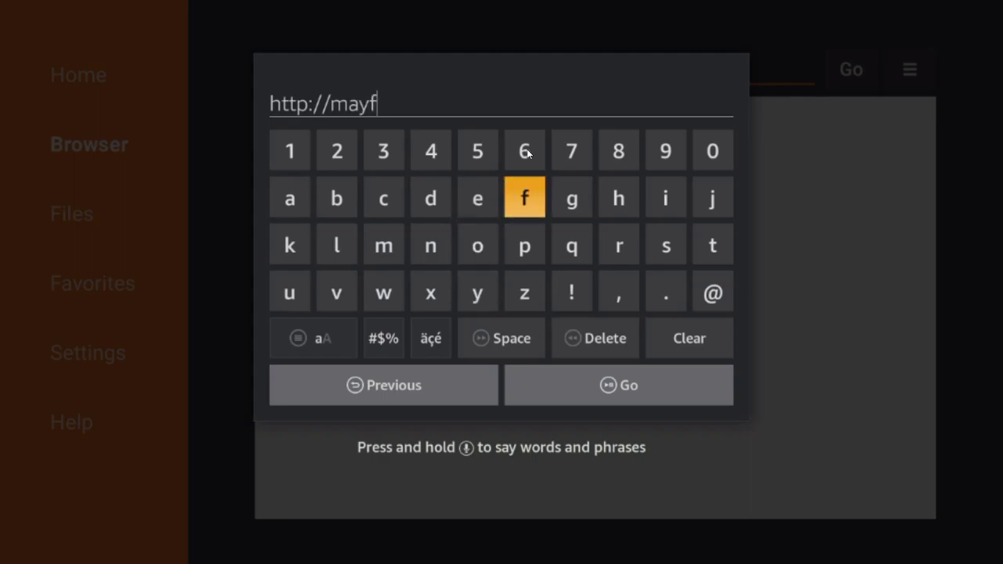
click(289, 196)
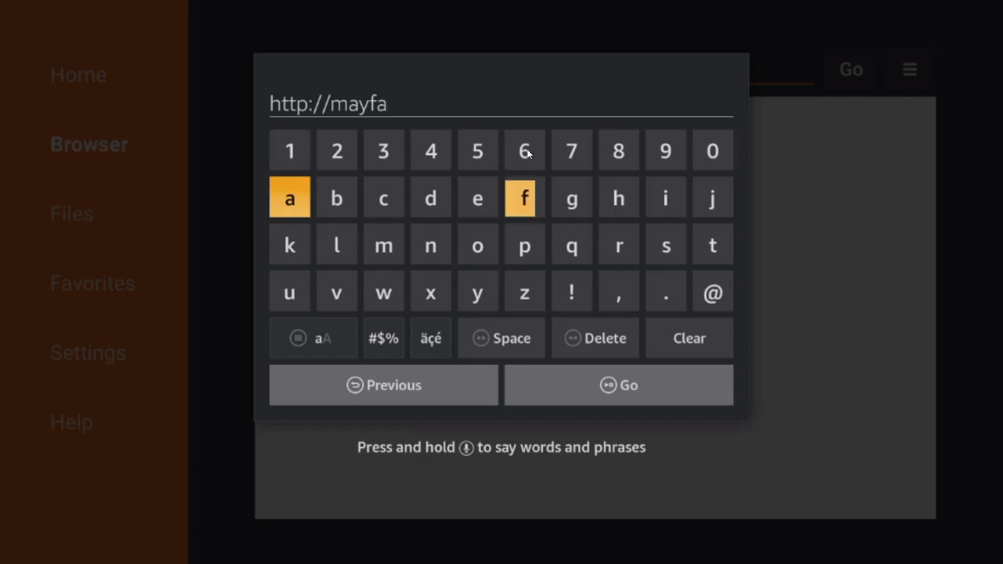
mouse_move(618, 245)
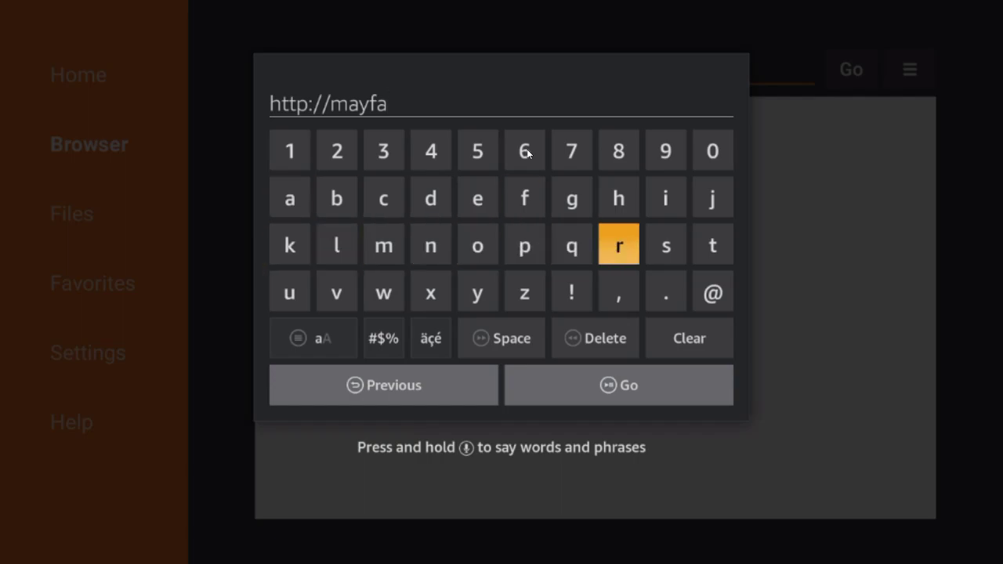
click(618, 245)
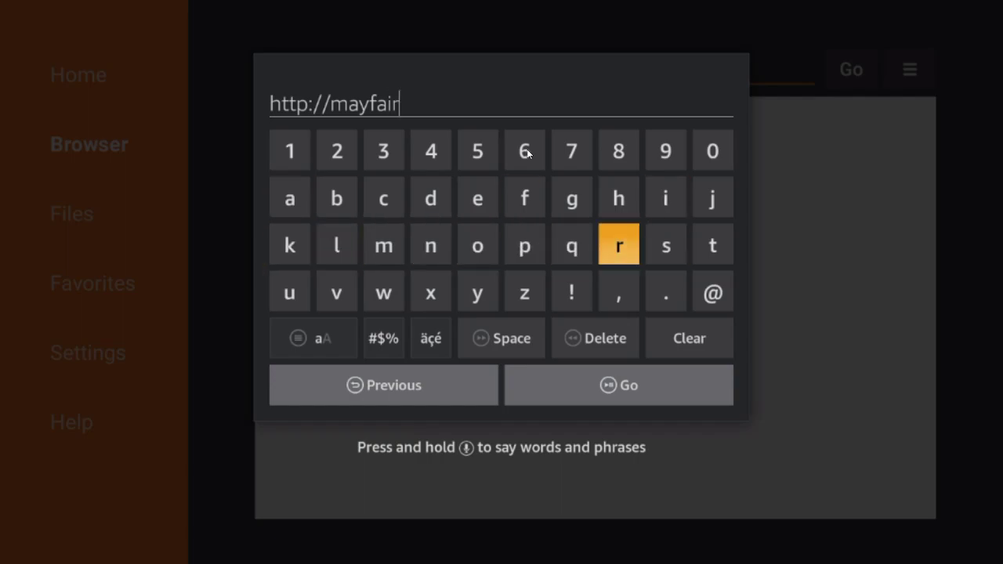
click(571, 197)
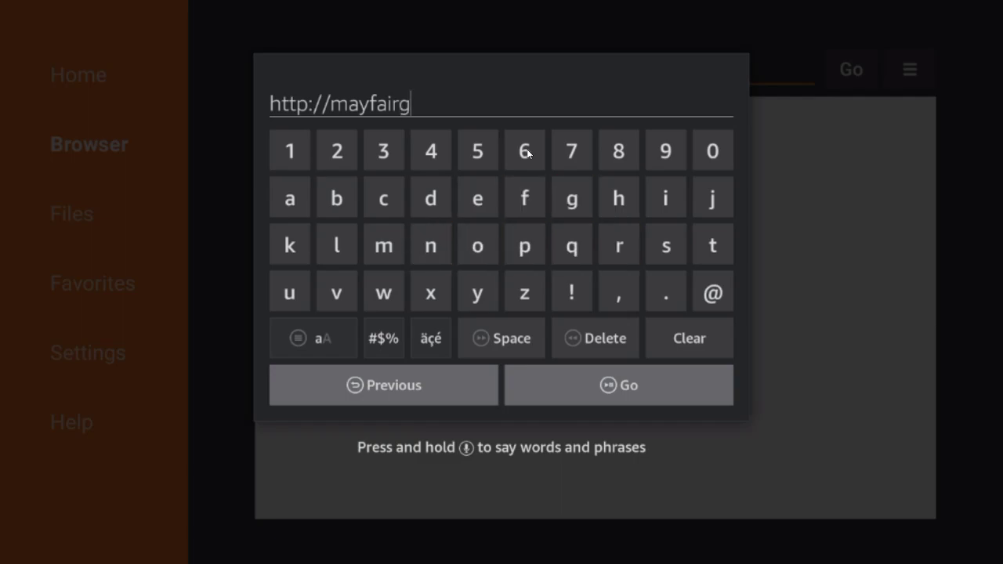
click(289, 292)
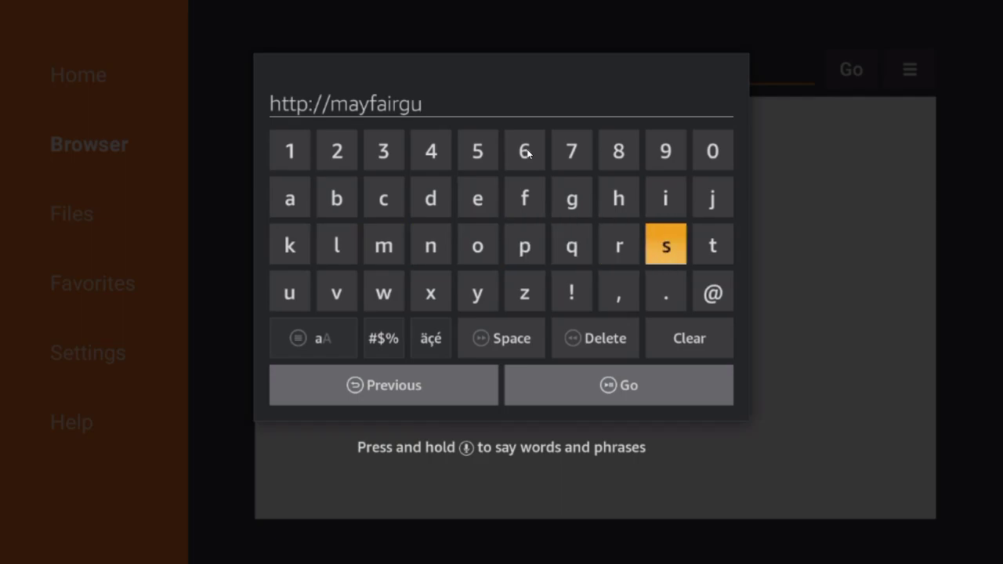
click(665, 197)
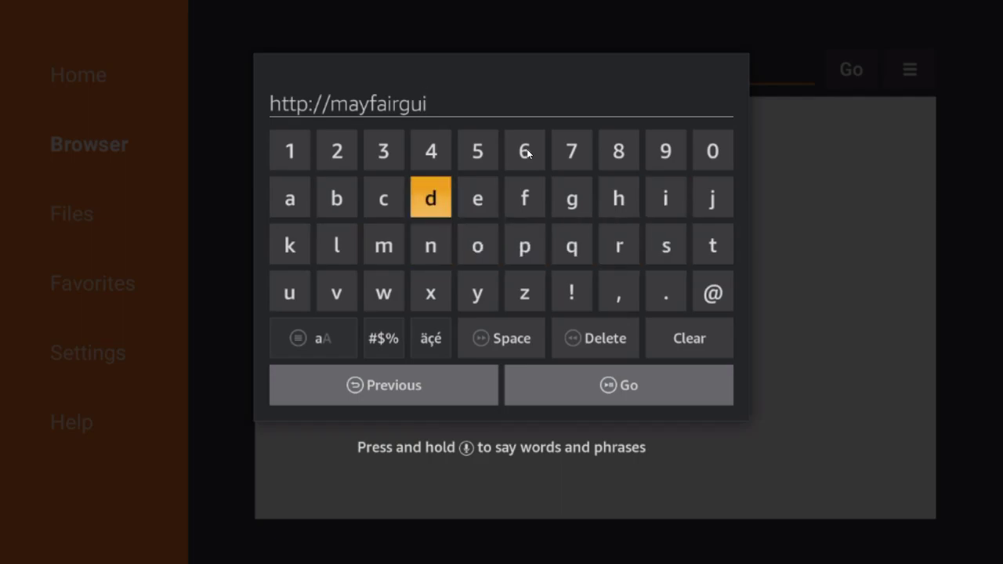
click(477, 197)
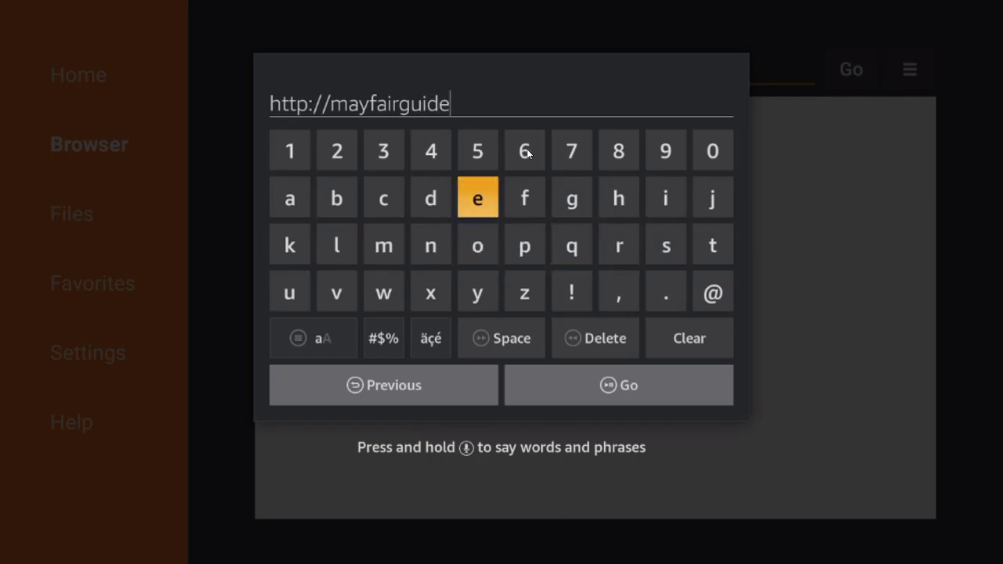
mouse_move(571, 244)
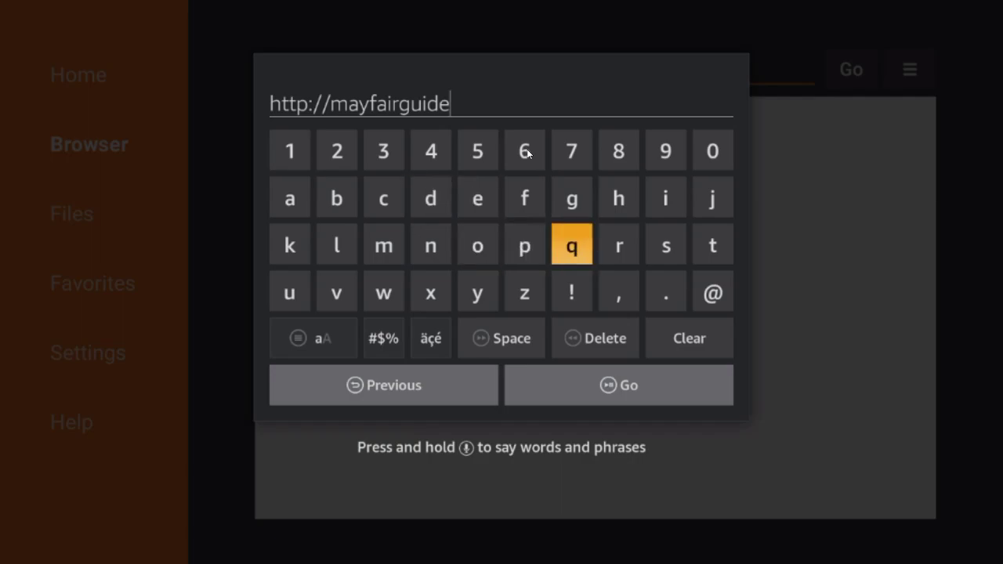
- Finish the address as mayfairguides.net/apk and load that page
click(665, 292)
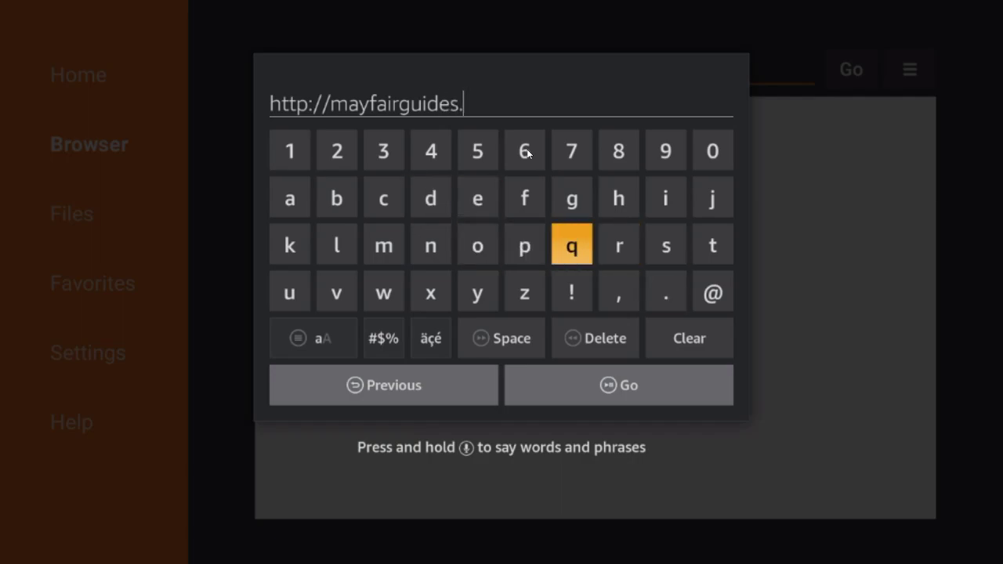
click(430, 244)
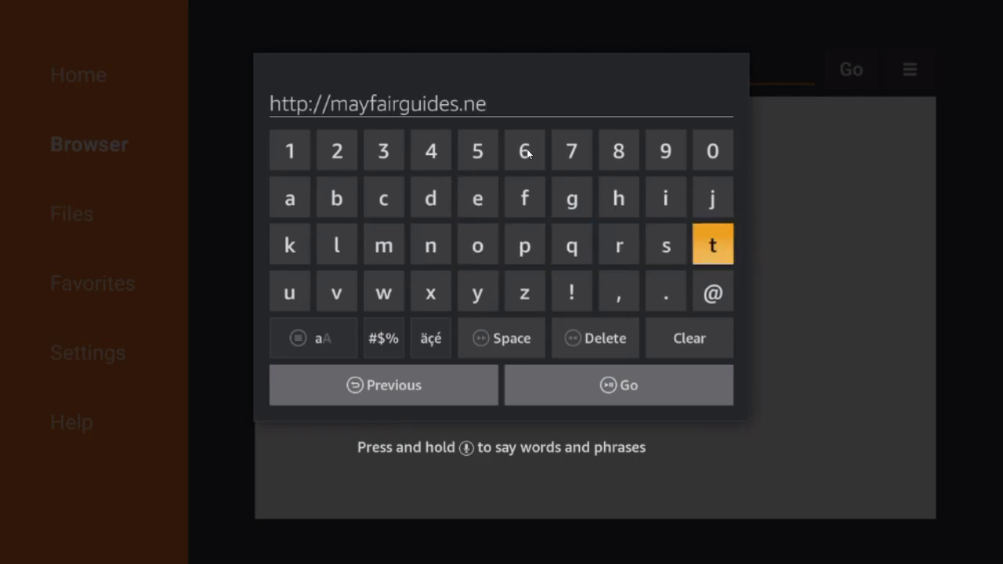
click(712, 244)
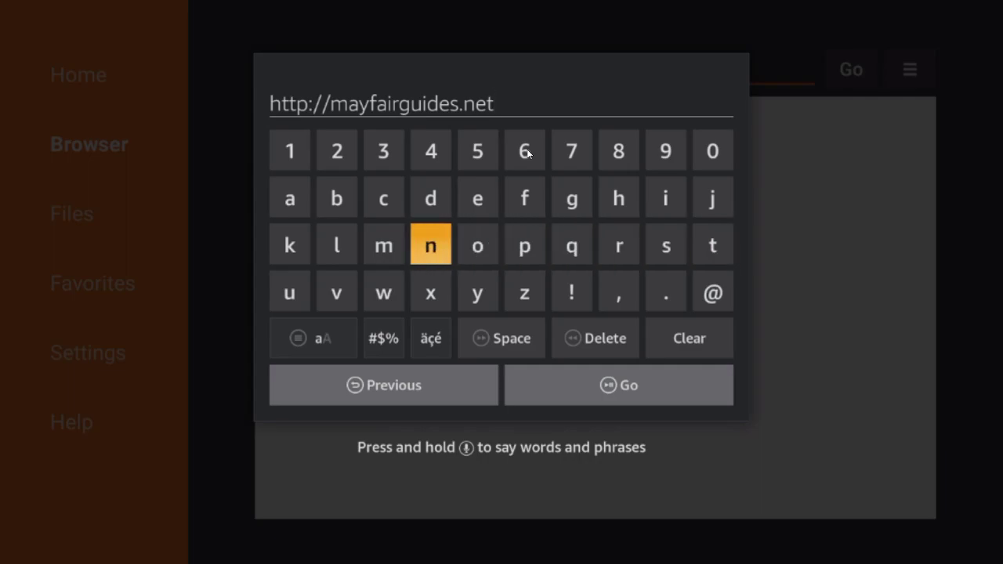
click(383, 337)
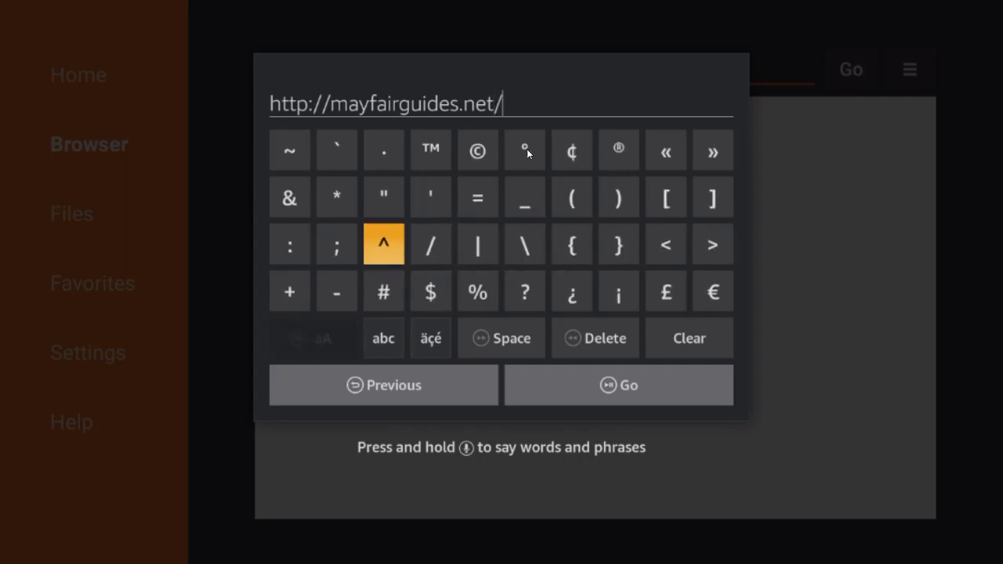
click(383, 338)
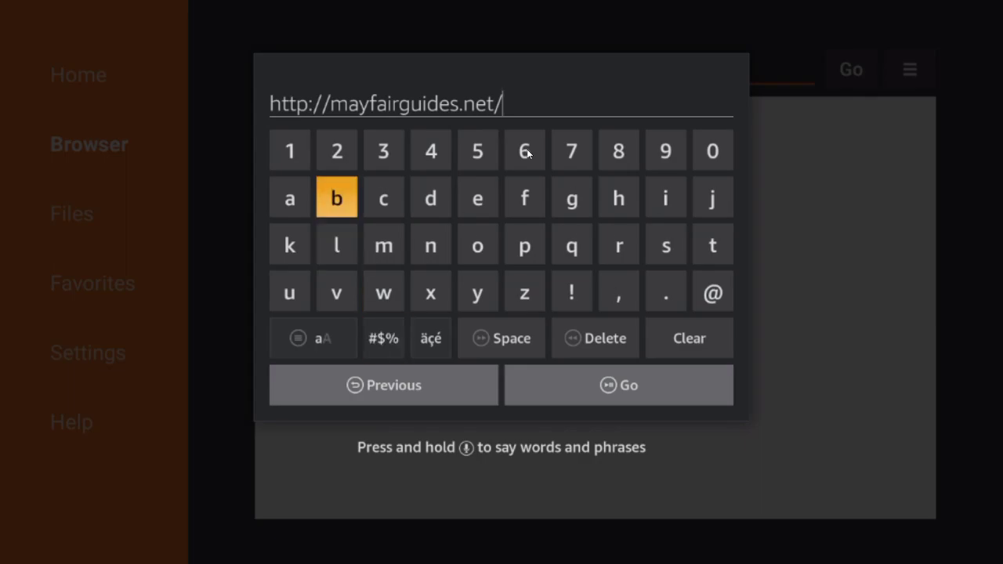
click(289, 197)
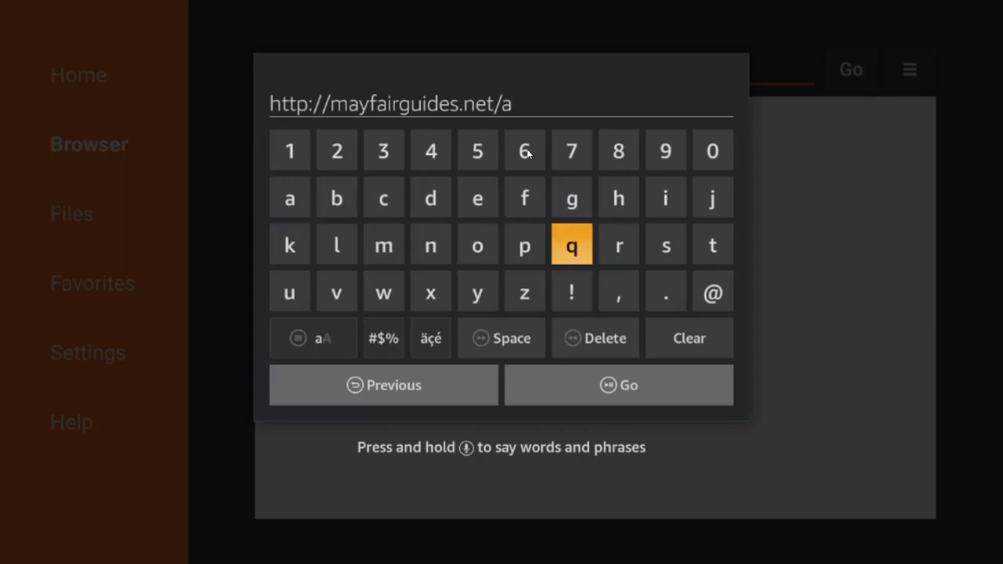
click(289, 245)
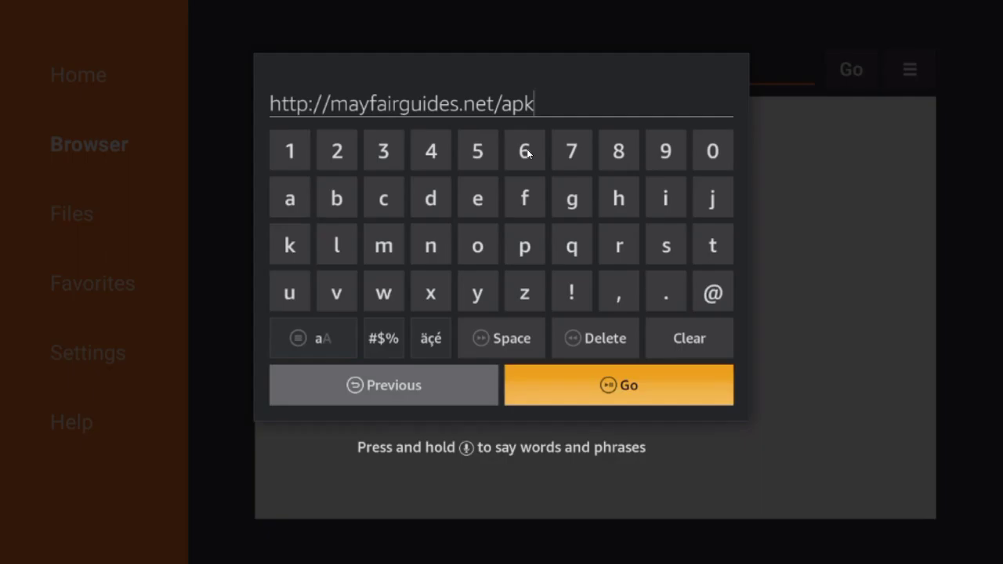
click(618, 384)
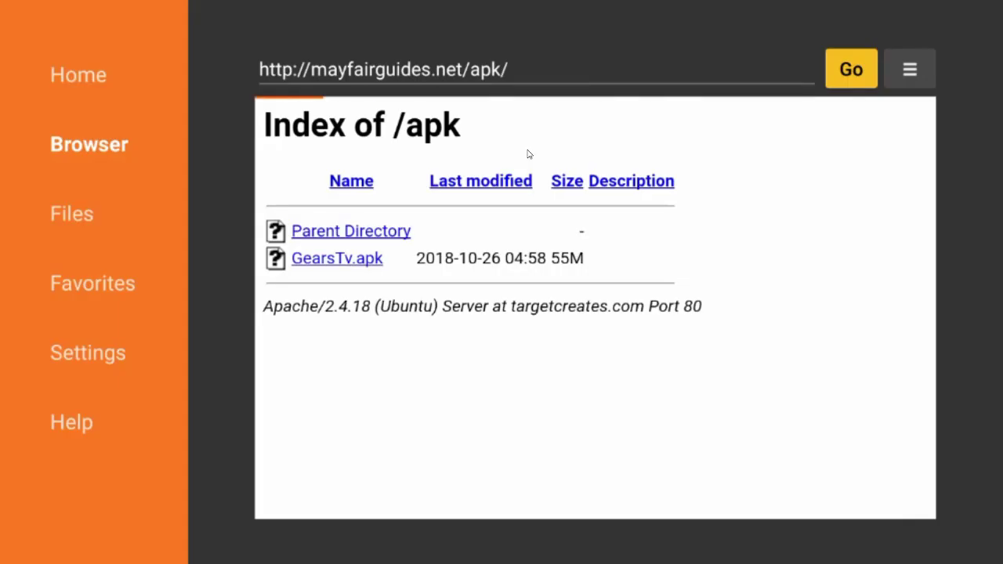
- Download mtvgp.apk from the mayfairguides listing and install M-TV Pro Guide
click(851, 69)
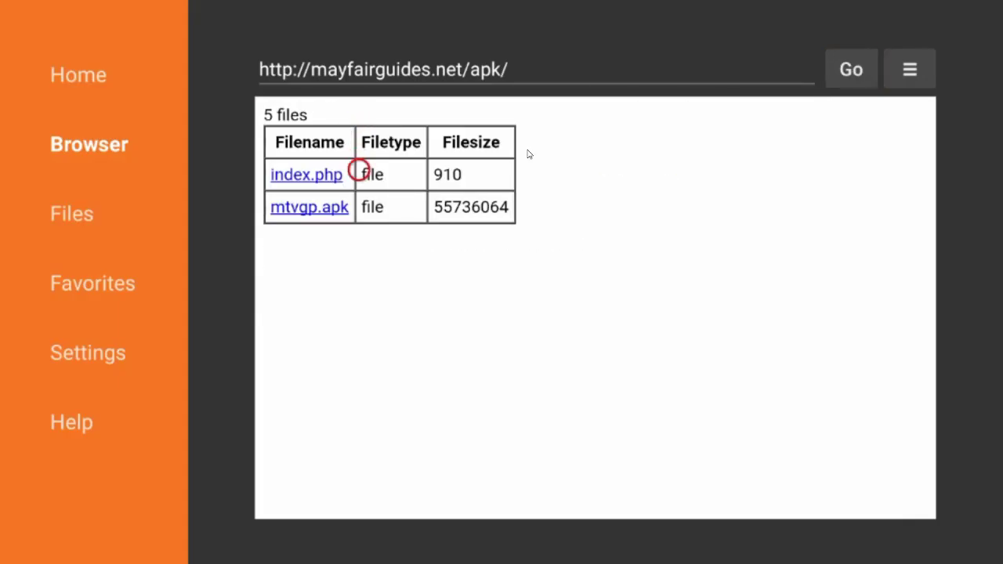
mouse_move(361, 206)
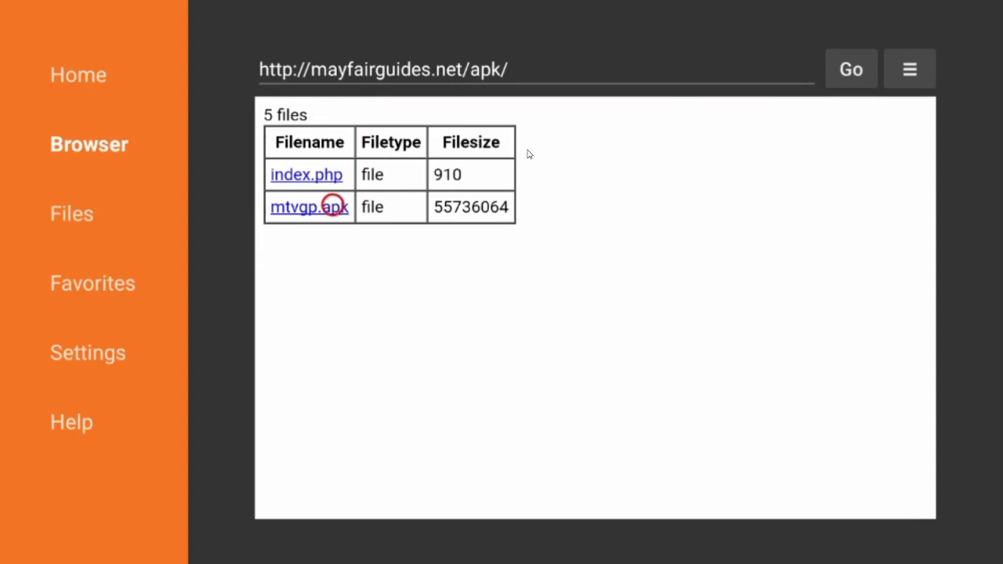
click(308, 206)
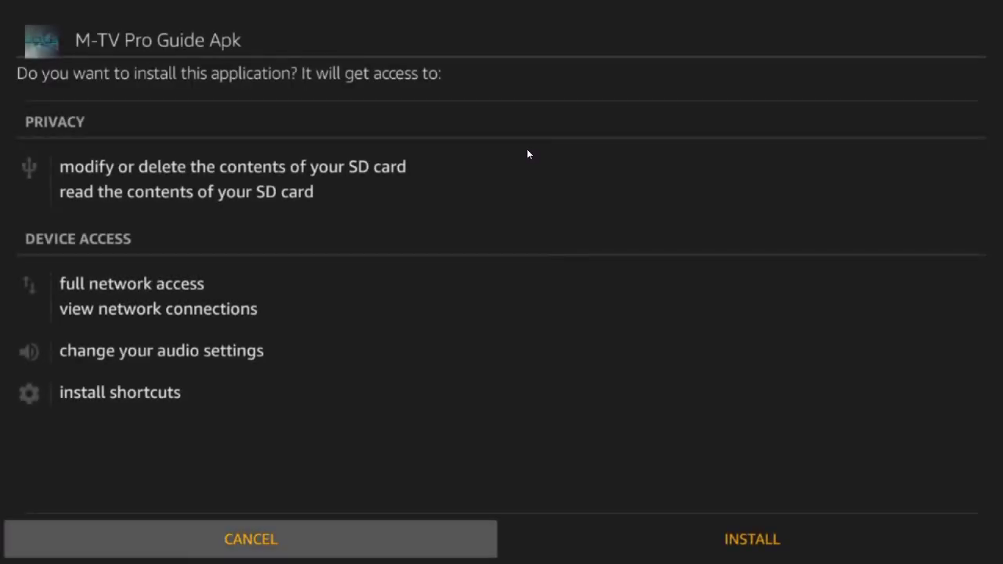
click(751, 539)
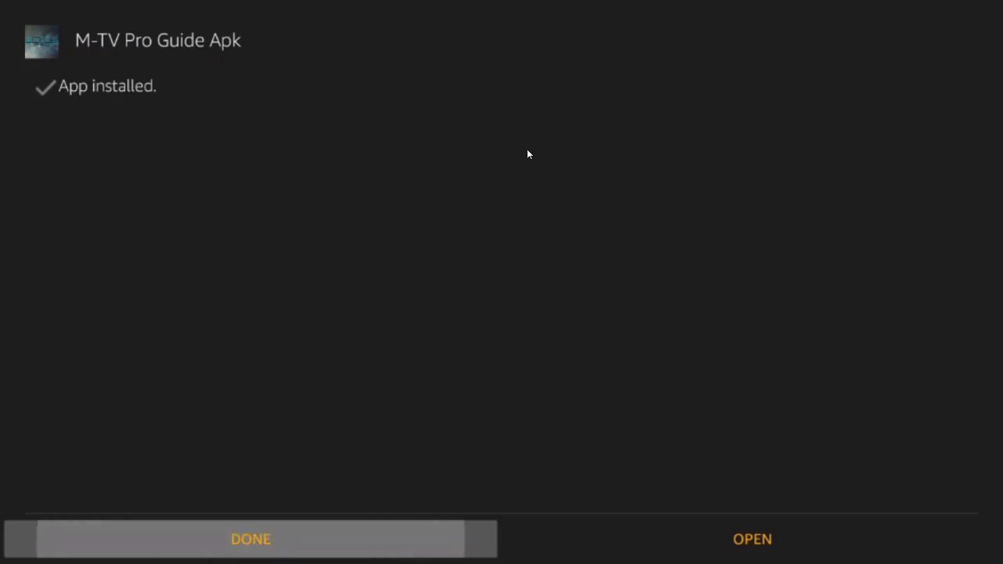
- Close the install-complete screen and delete the M-TV Pro Guide installer file
click(250, 539)
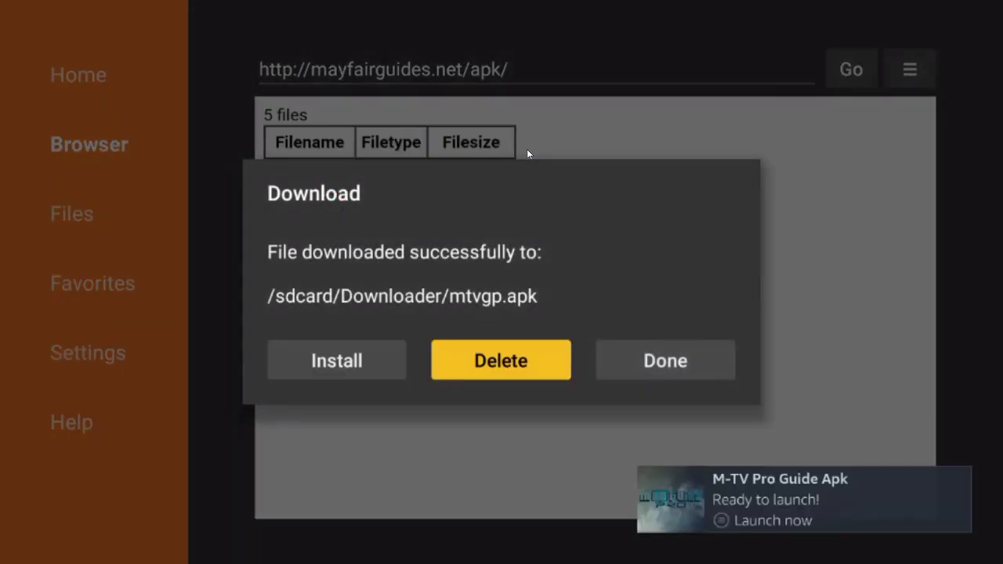
click(499, 360)
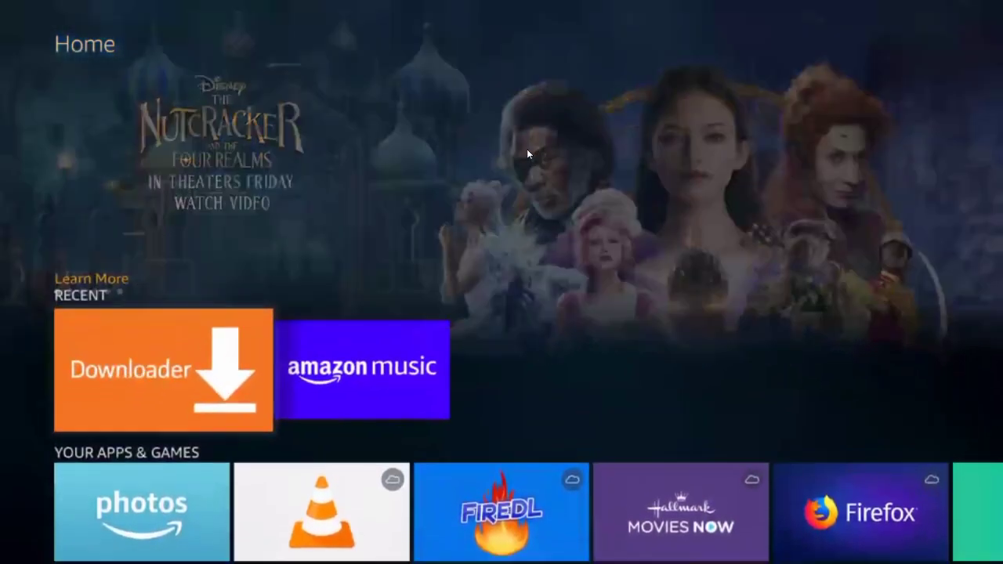
- Browse Your Apps & Games to the full list and open GearsTV
click(163, 369)
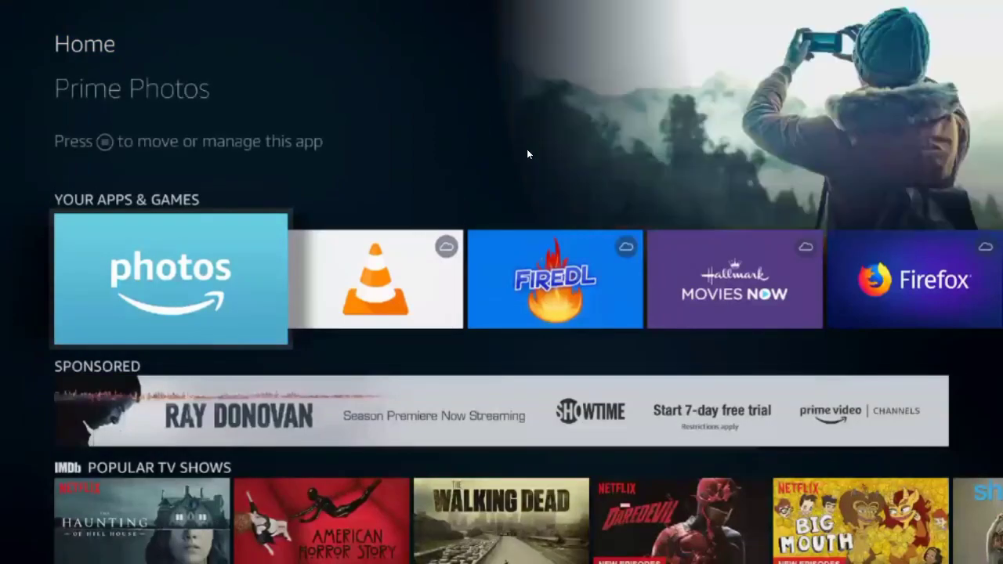
scroll(right, 3)
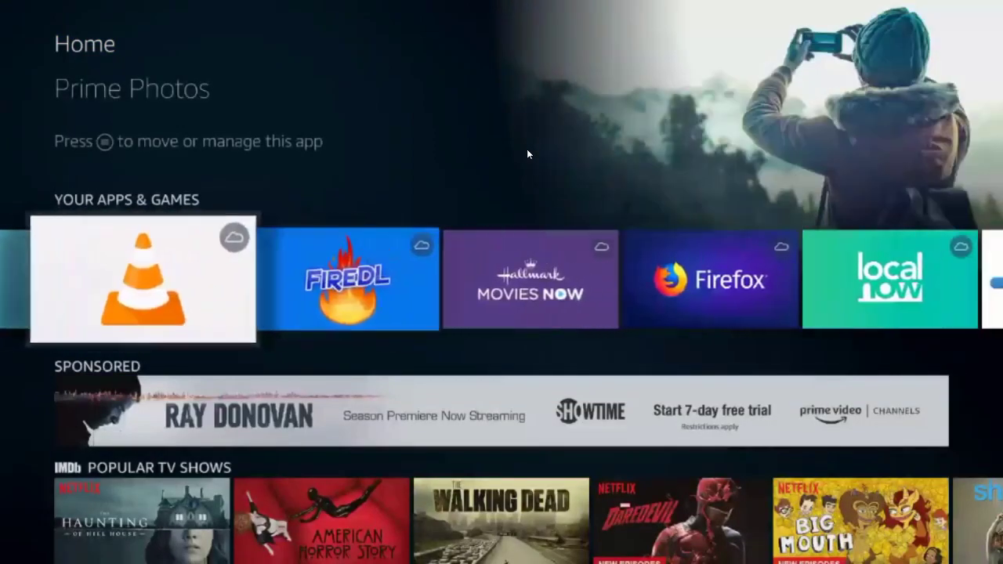
scroll(right, 3)
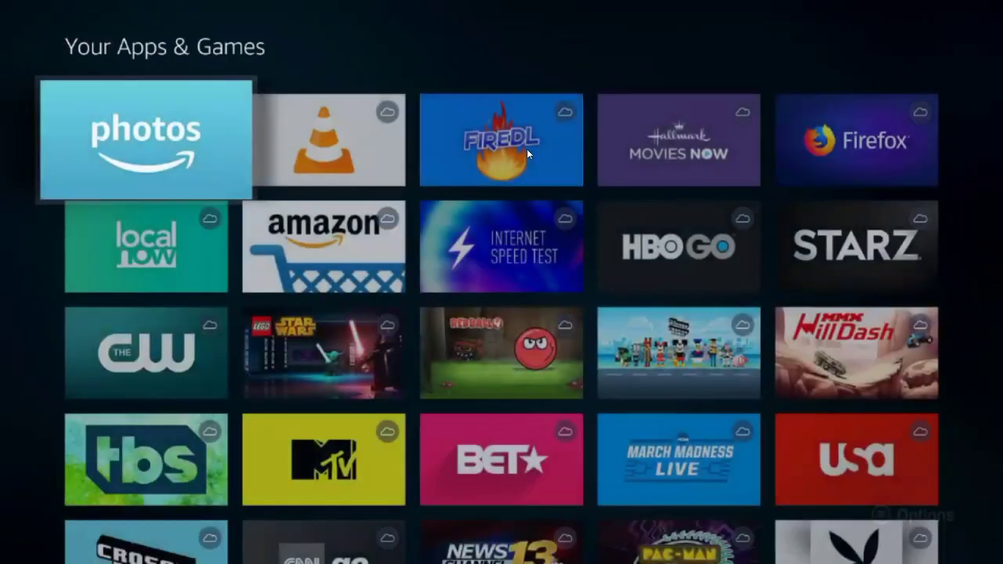
scroll(down, 3)
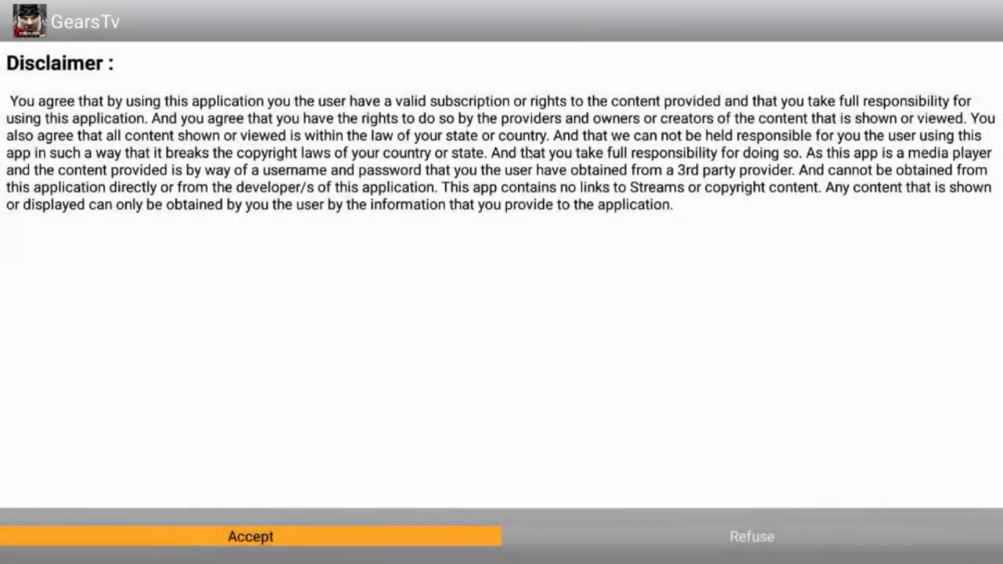
- Accept the GearsTV disclaimer and enter the username and password into the LOGIN fields
click(250, 536)
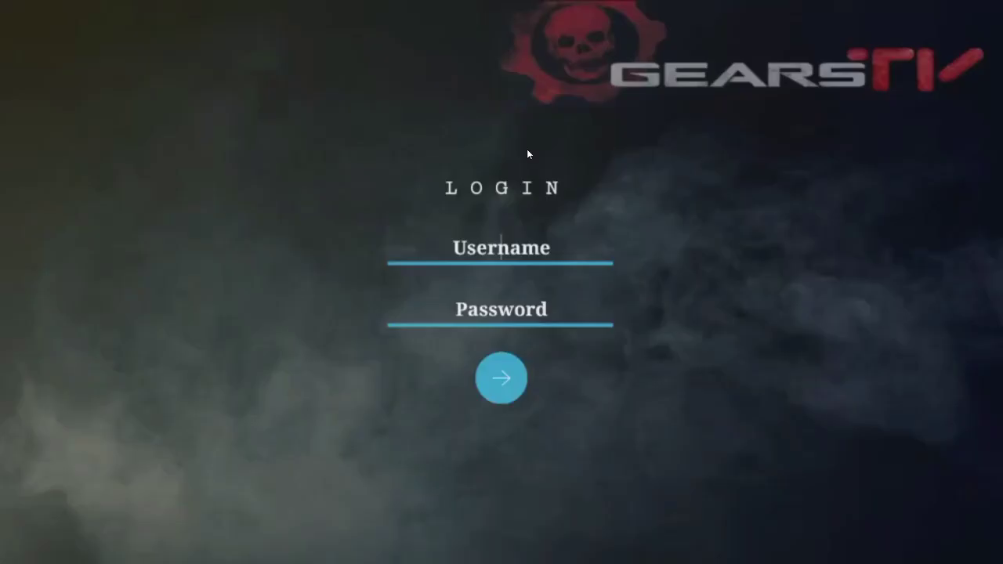
click(501, 247)
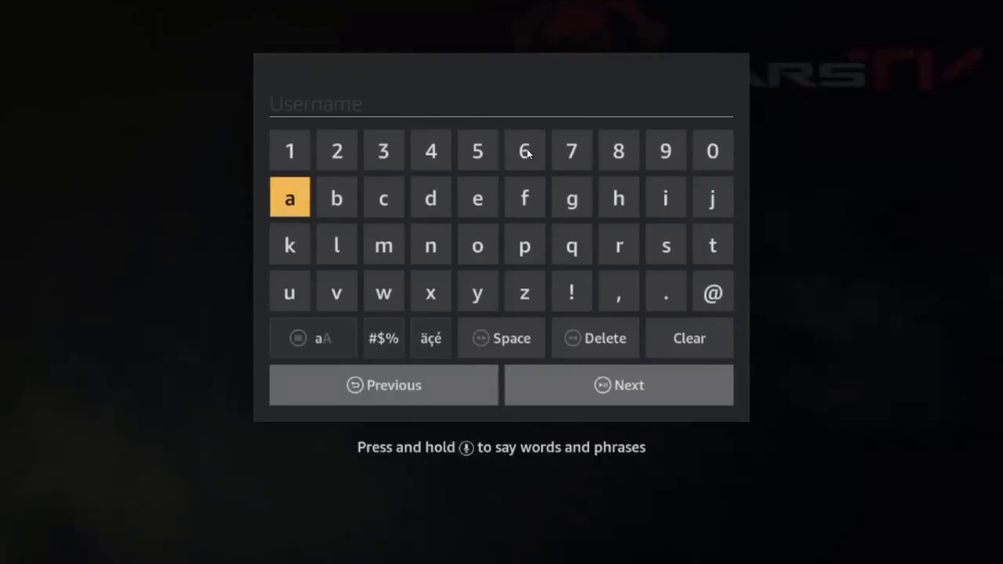
click(430, 244)
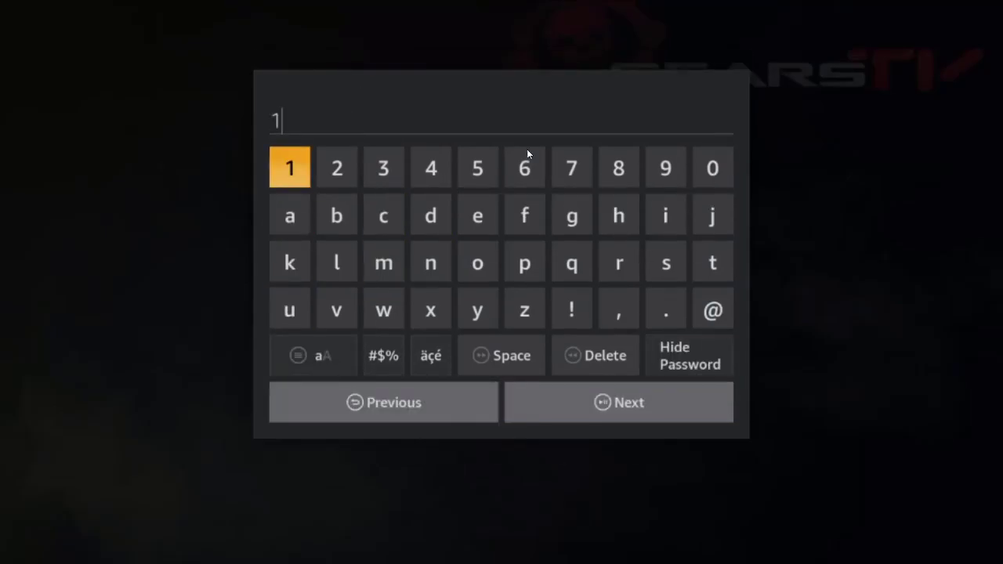
click(336, 167)
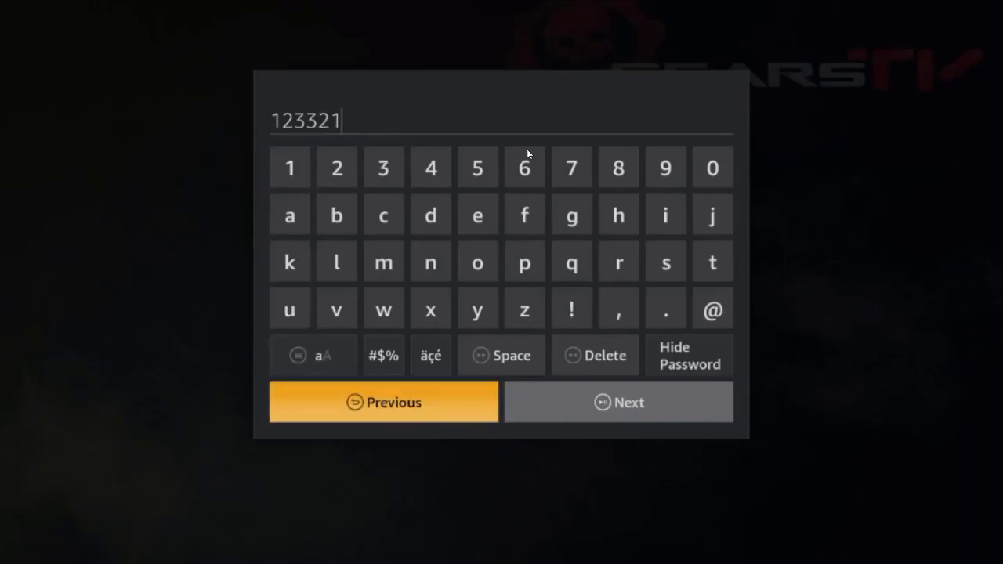
click(618, 401)
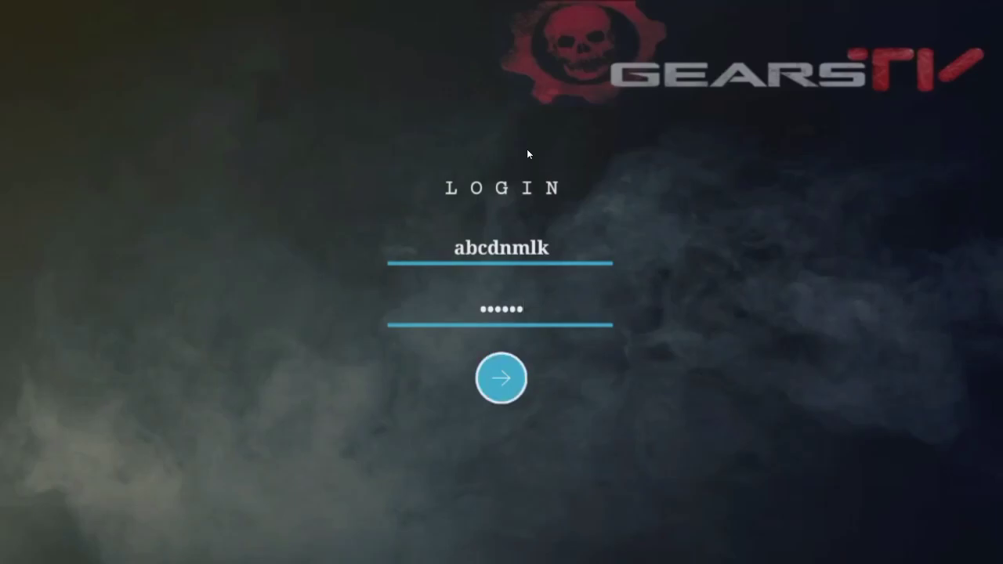
- Sign in to GearsTV, browse the channel categories list, then return to the Fire TV home screen
click(499, 378)
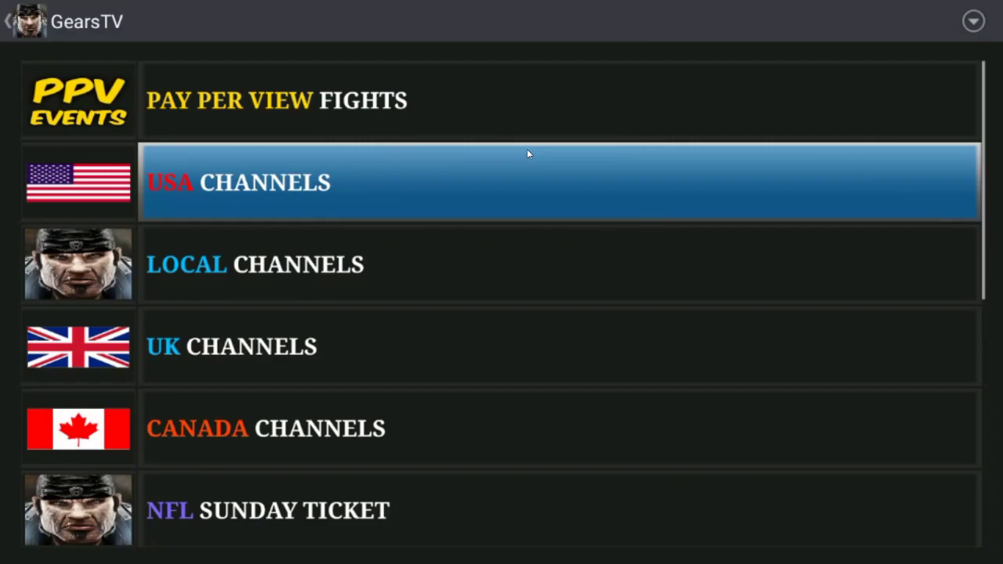
scroll(down, 3)
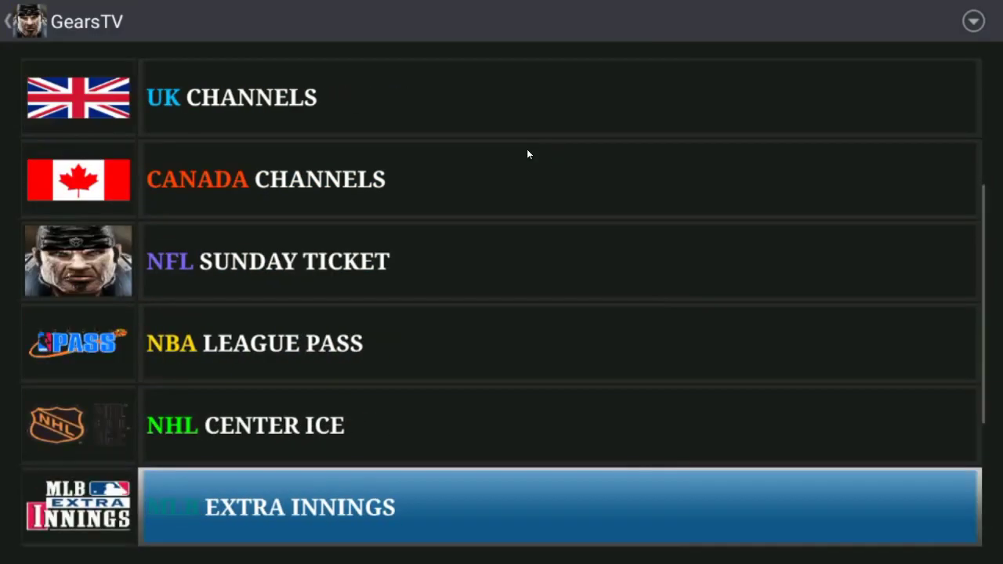
scroll(down, 3)
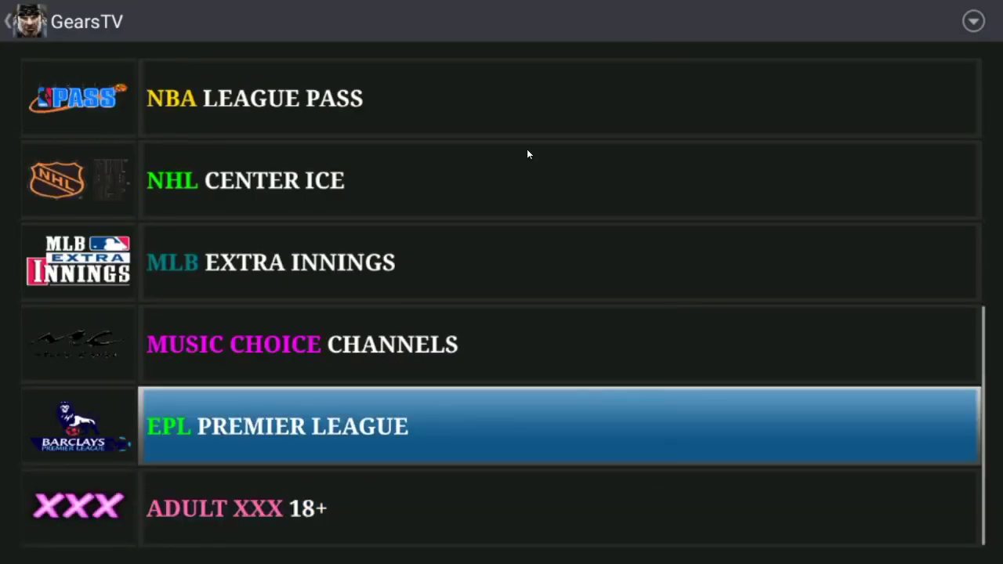
scroll(up, 3)
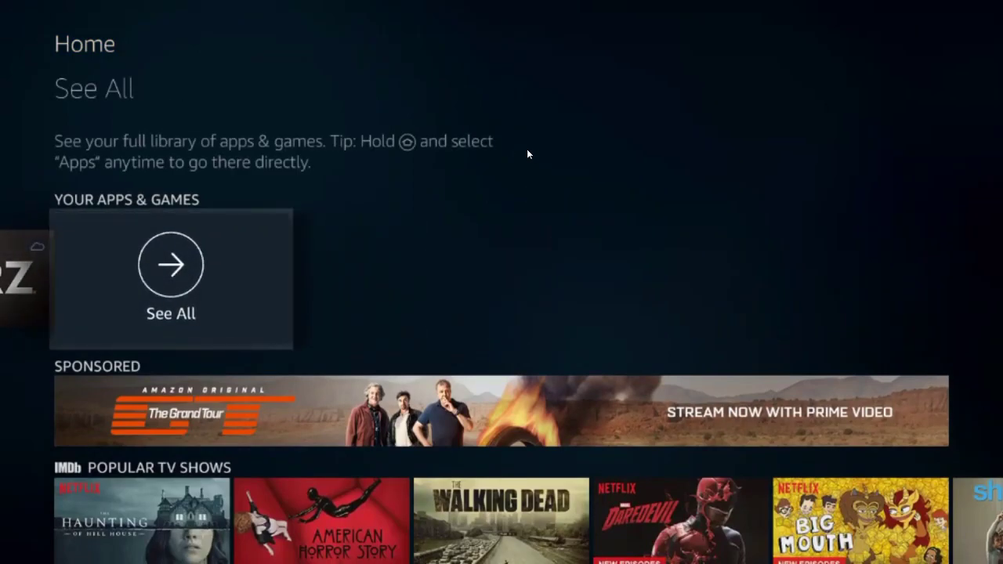
- Launch M-TV Pro Guide from the See All apps library and accept its disclaimer
click(170, 278)
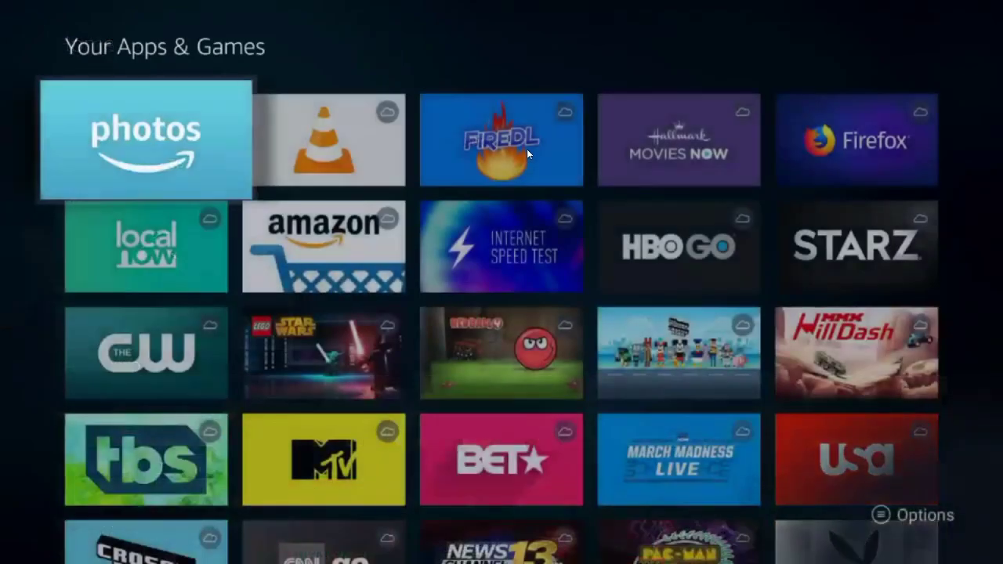
scroll(down, 3)
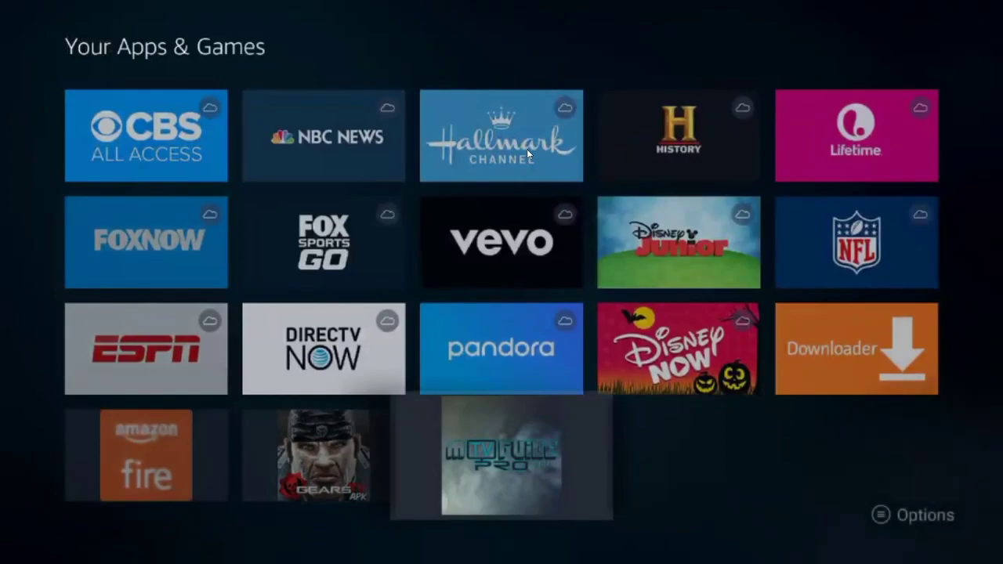
click(502, 459)
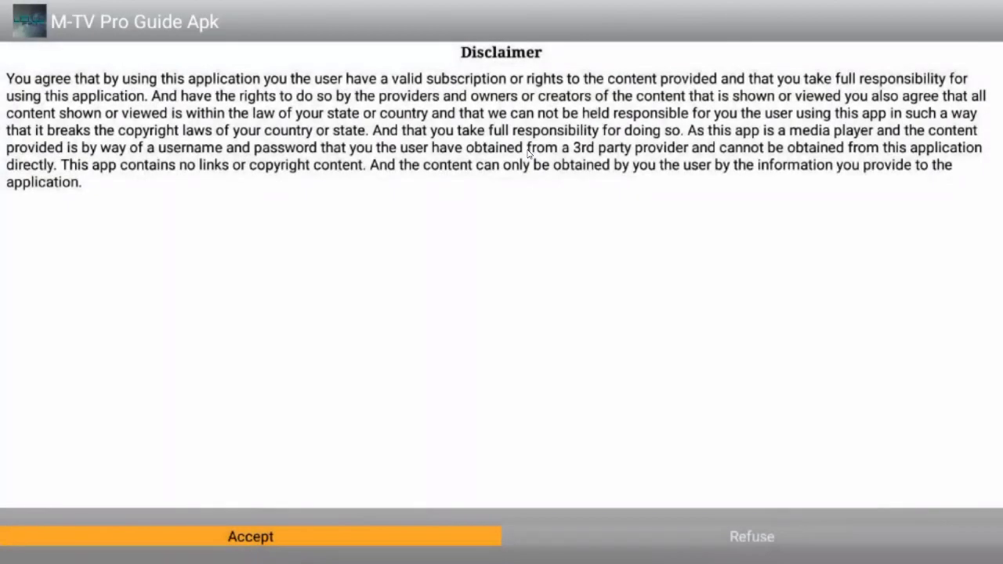
click(250, 535)
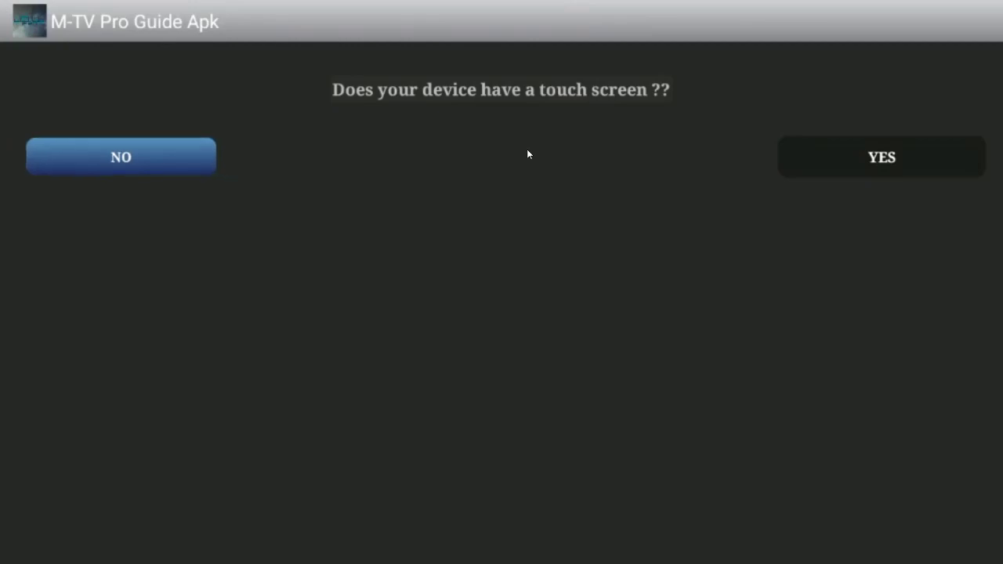
- Answer NO to touch screen, enter the Mayfair Guide PRO username and password, and submit the login
click(121, 157)
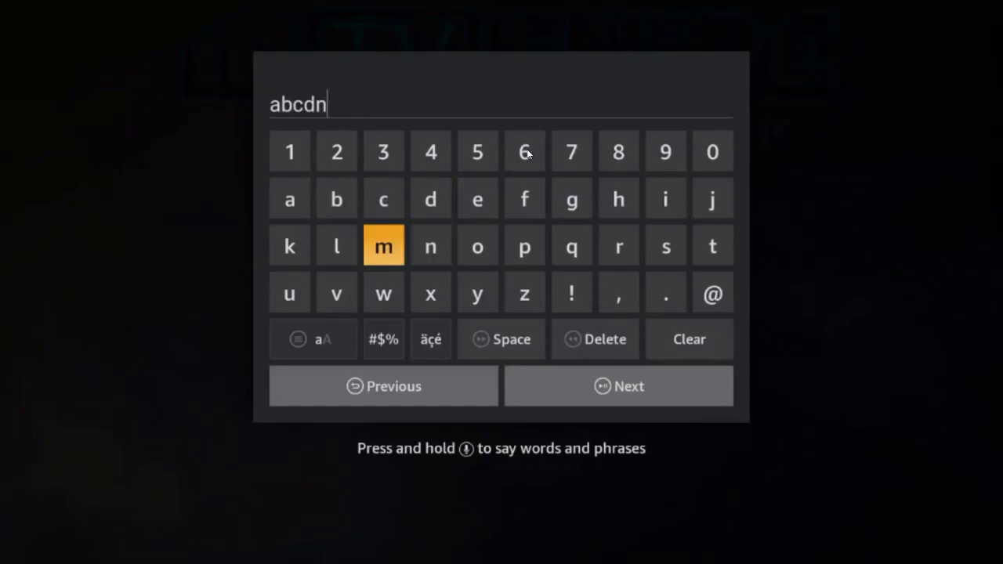
click(289, 245)
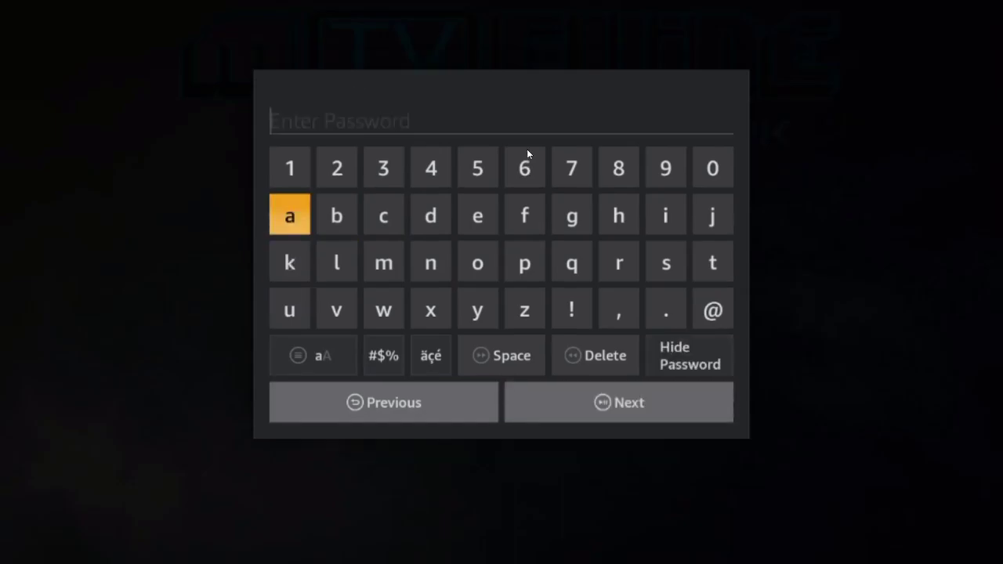
click(383, 168)
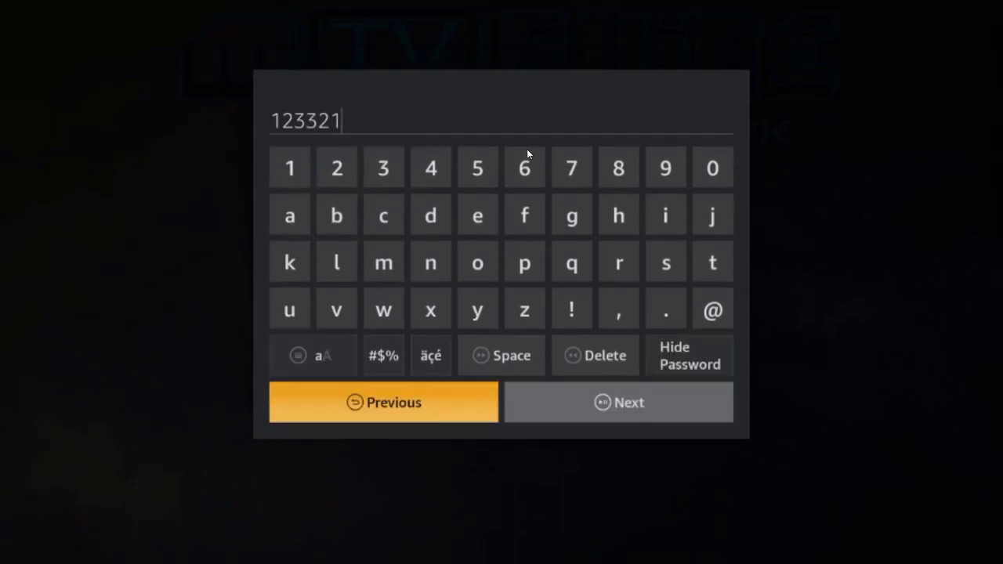
click(618, 402)
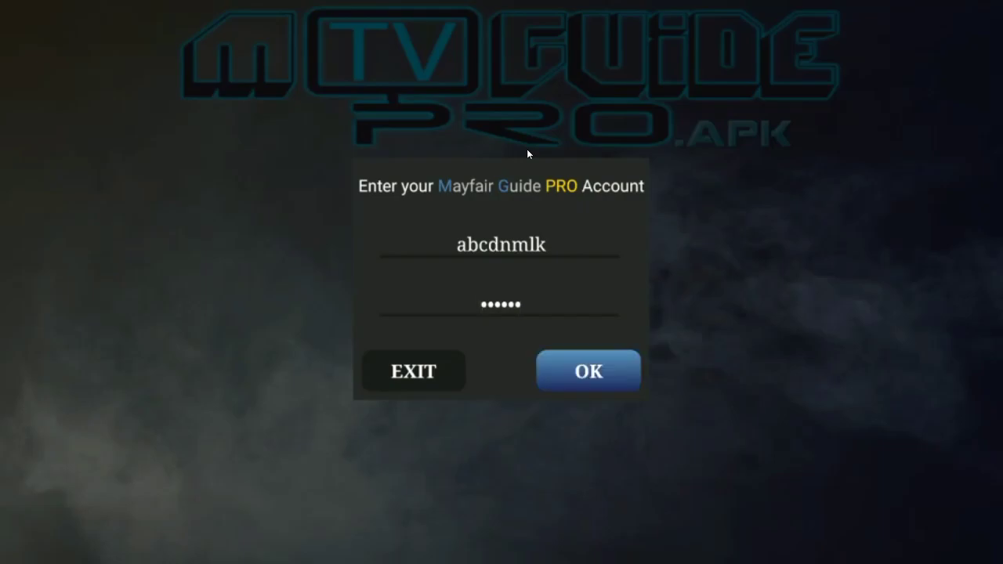
click(588, 371)
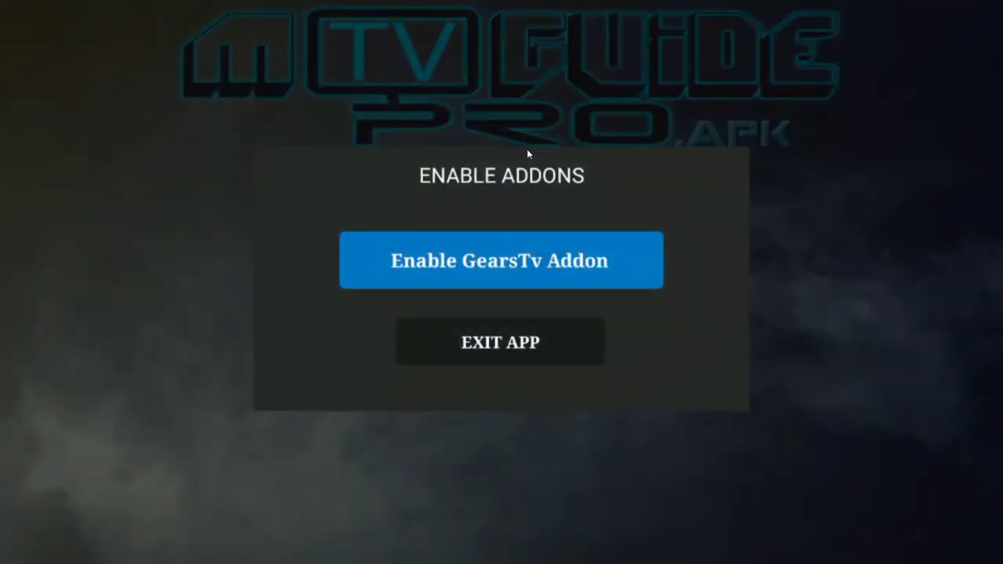
- Enable the GearsTv addon and submit the GearsTV username and password for it
click(500, 260)
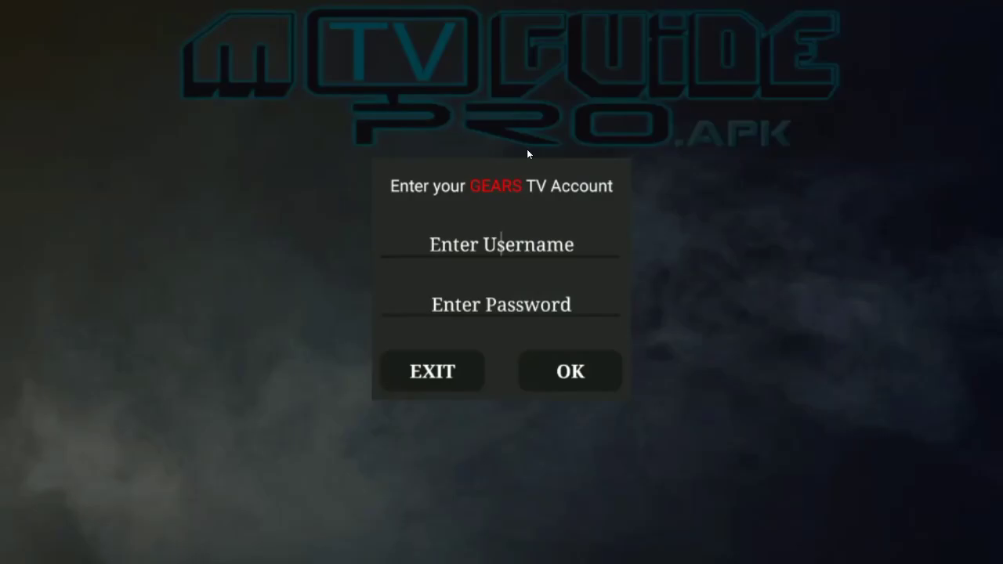
click(501, 244)
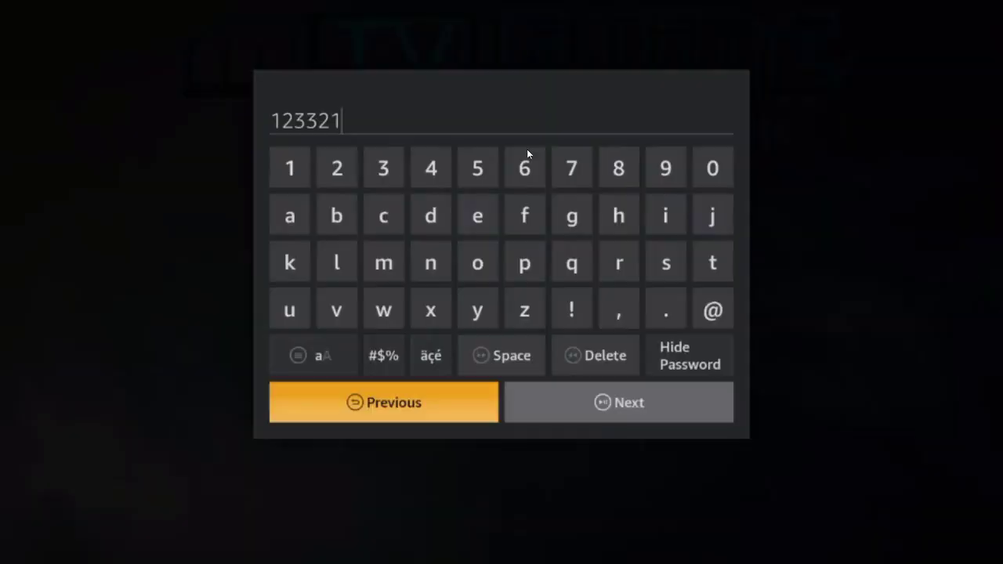
click(618, 402)
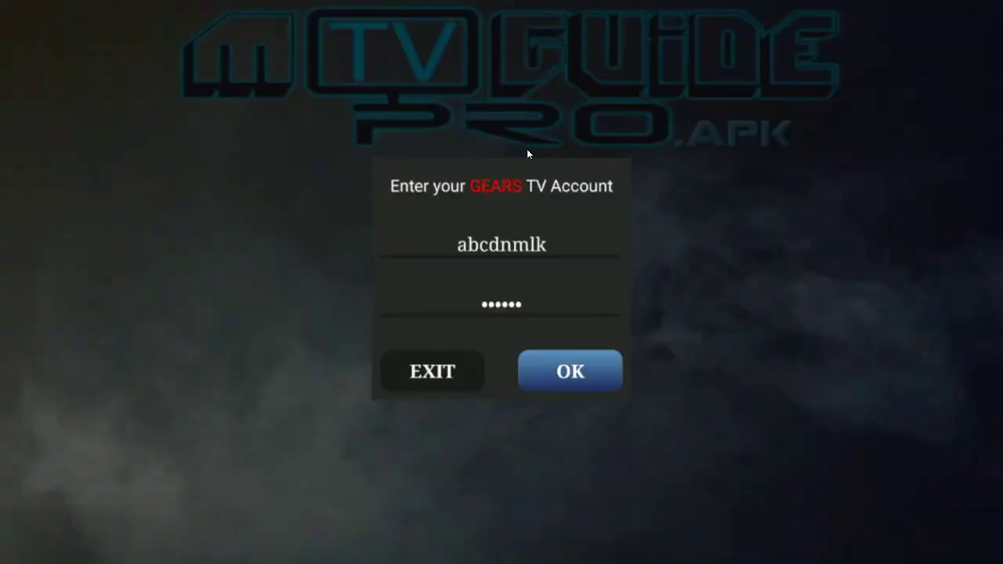
click(570, 370)
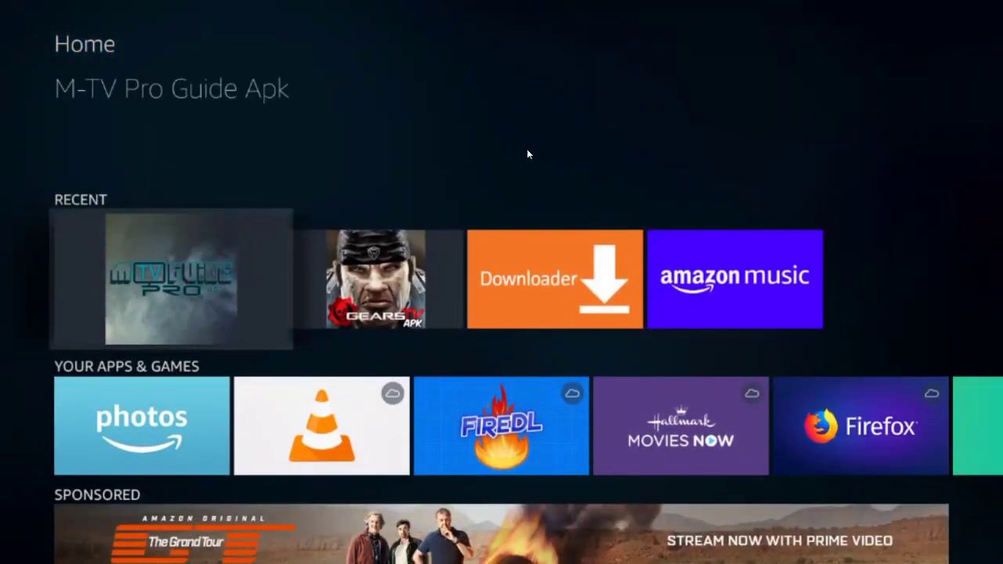
- Scroll the Recent row to move focus from M-TV Pro Guide to GearsTv
scroll(left, 3)
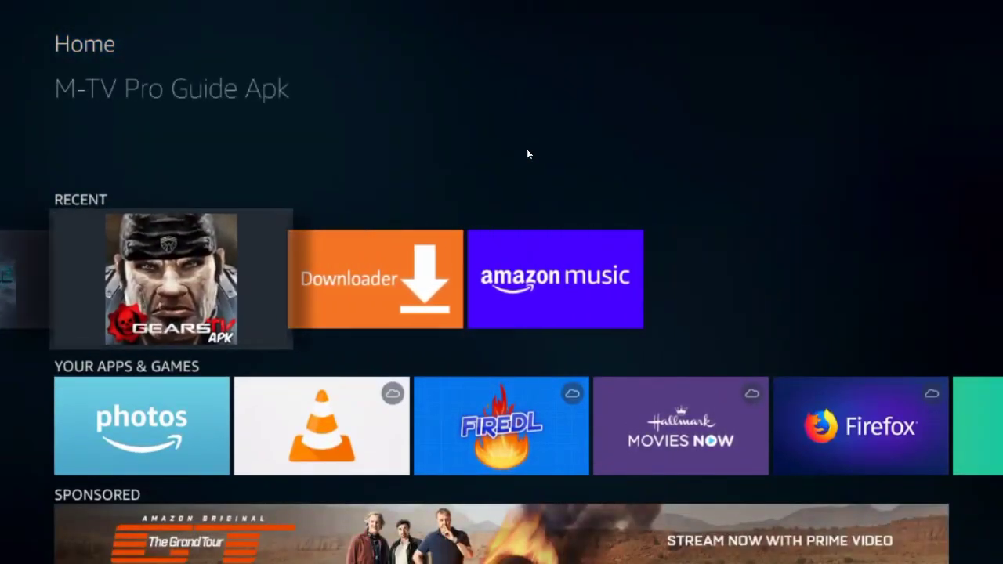